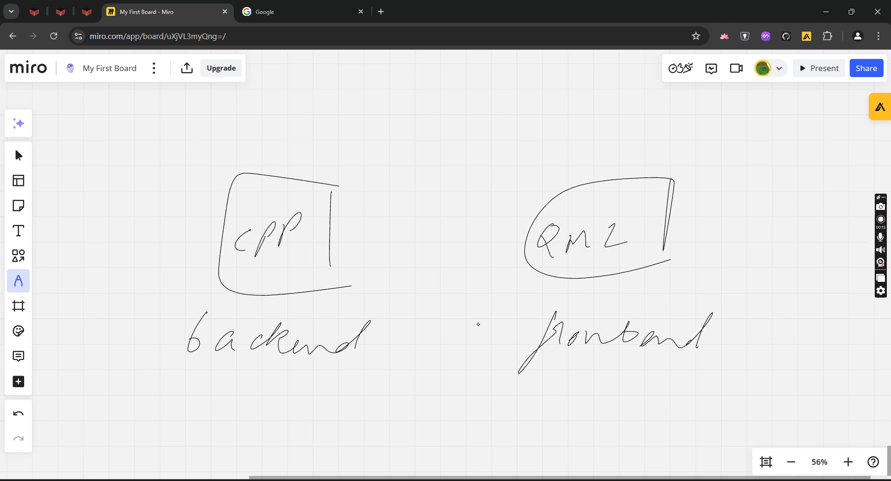
- Handwrite Context Property, registerType and QML_ELEMENT on an empty area of the board
{"action": "left_click_drag", "start_coordinate": [505, 244], "coordinate": [369, 227]}
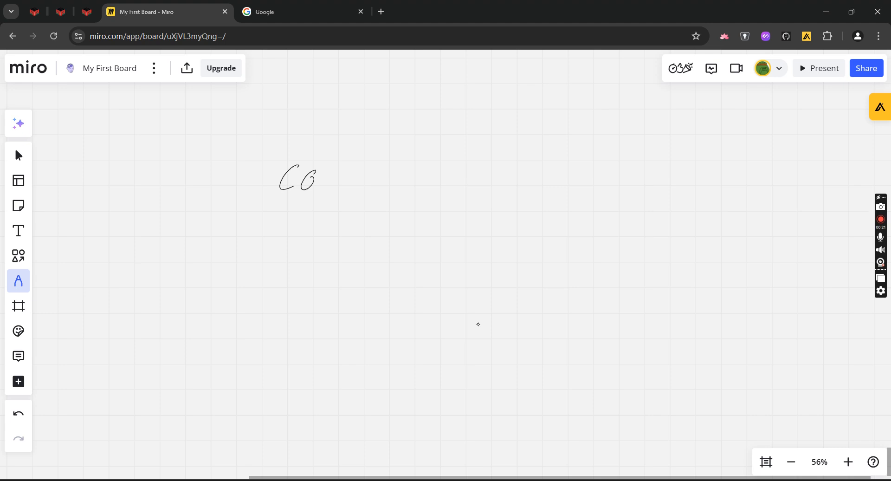
{"action": "left_click_drag", "start_coordinate": [335, 171], "coordinate": [417, 182]}
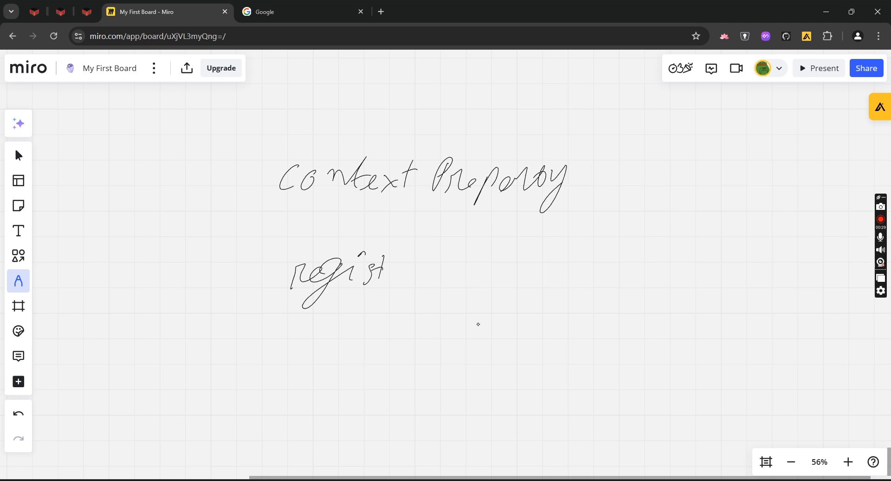
{"action": "left_click_drag", "start_coordinate": [386, 269], "coordinate": [516, 270]}
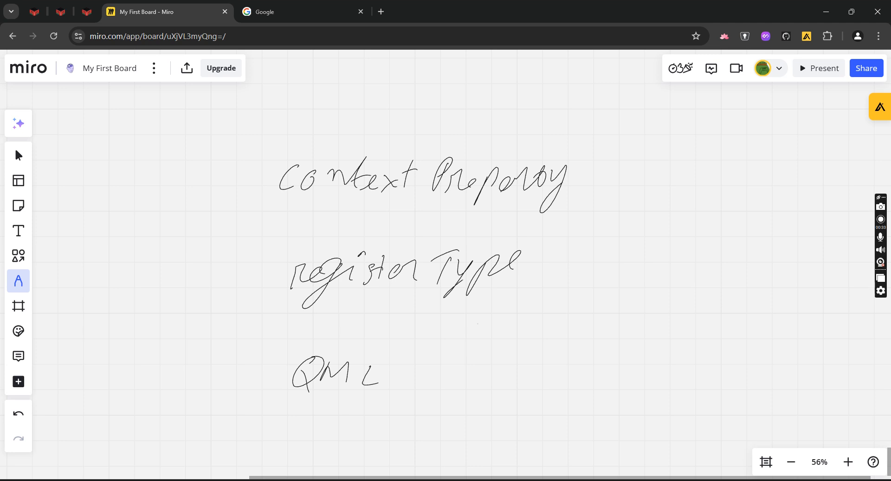
{"action": "left_click_drag", "start_coordinate": [415, 375], "coordinate": [525, 369]}
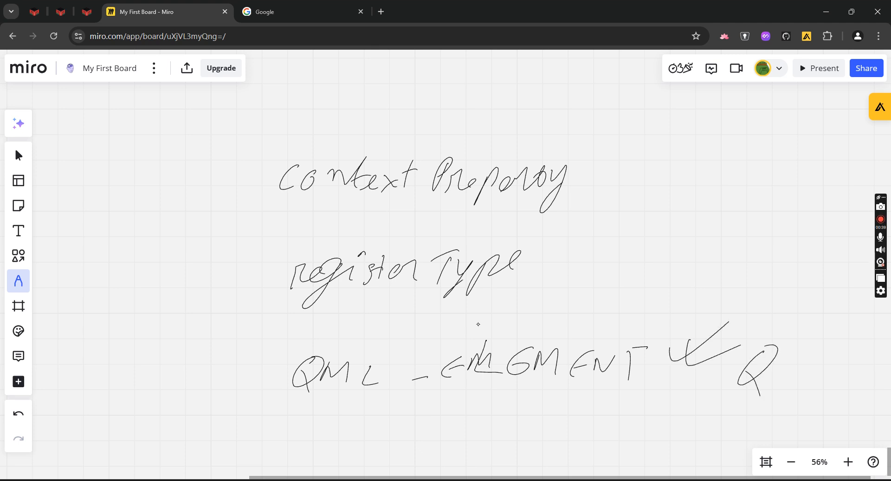
- Add the Qt6 note beside QML_ELEMENT and circle Context Property
{"action": "left_click_drag", "start_coordinate": [398, 238], "coordinate": [525, 232]}
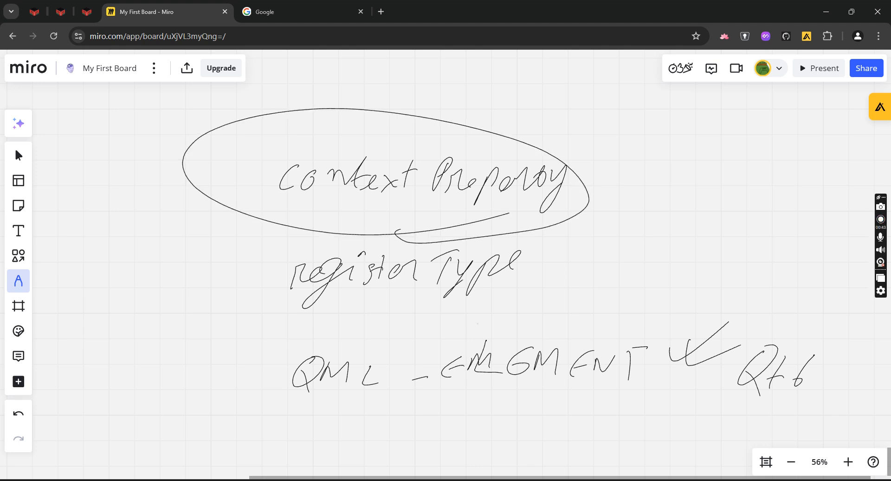
{"action": "scroll", "scroll_direction": "down", "scroll_amount": 3}
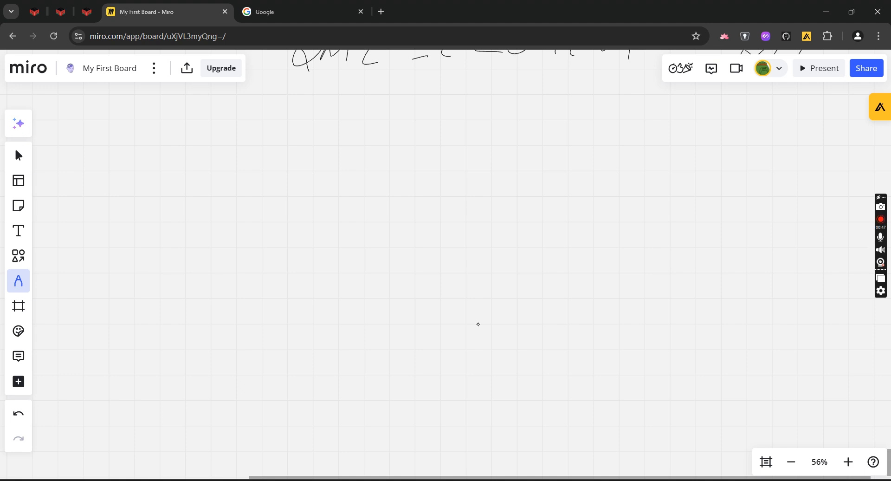
- Handwrite the word Settings below the QML_ELEMENT line
{"action": "left_click_drag", "start_coordinate": [335, 151], "coordinate": [346, 144]}
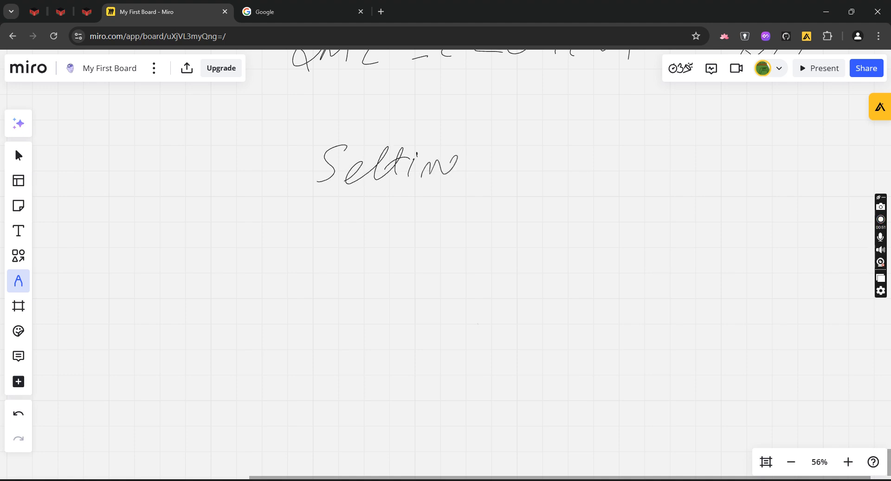
{"action": "left_click_drag", "start_coordinate": [444, 170], "coordinate": [460, 198]}
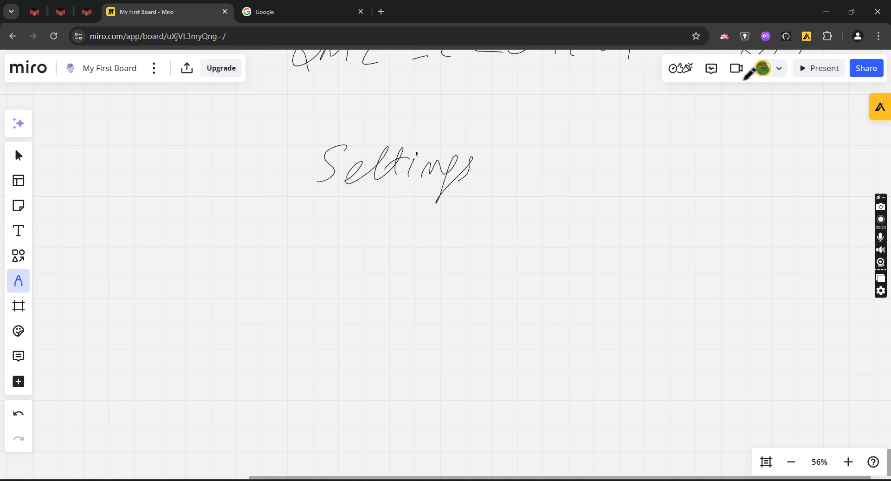
- Give the Placify extension a purple accent and the Light theme, then close it
{"action": "left_click", "coordinate": [724, 36]}
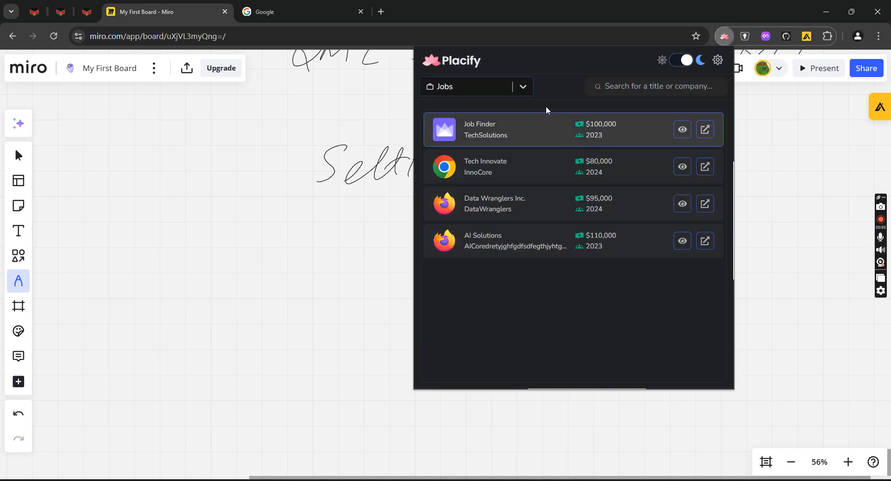
{"action": "left_click", "coordinate": [717, 59]}
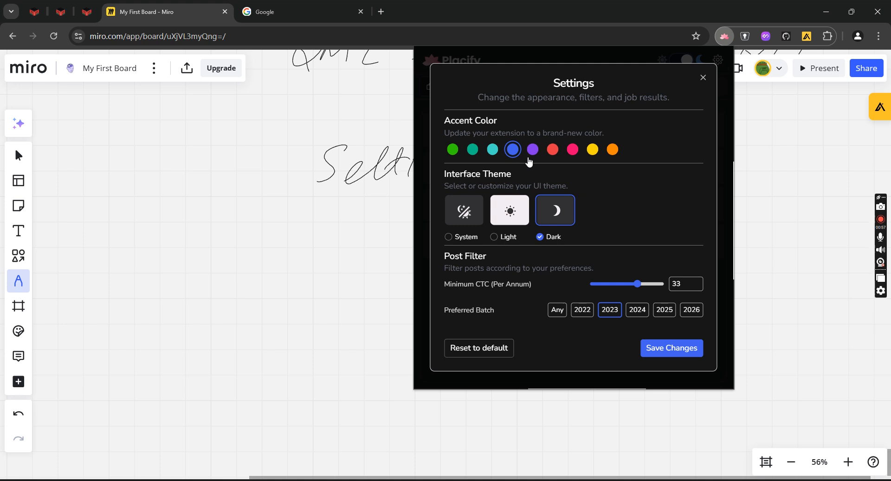
{"action": "left_click", "coordinate": [509, 210]}
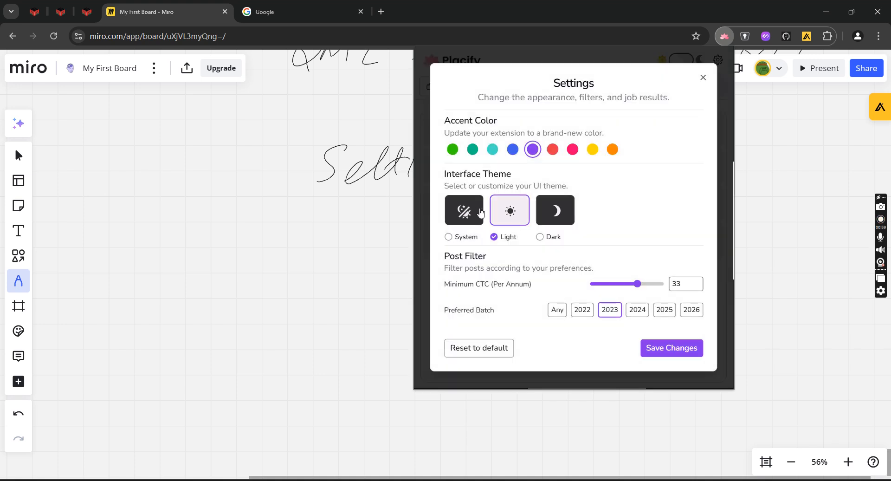
{"action": "mouse_move", "coordinate": [493, 225]}
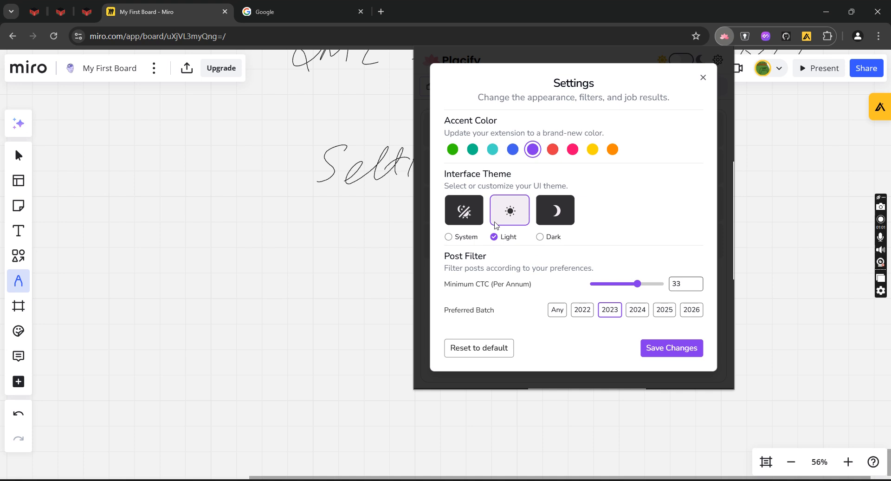
{"action": "left_click", "coordinate": [555, 210]}
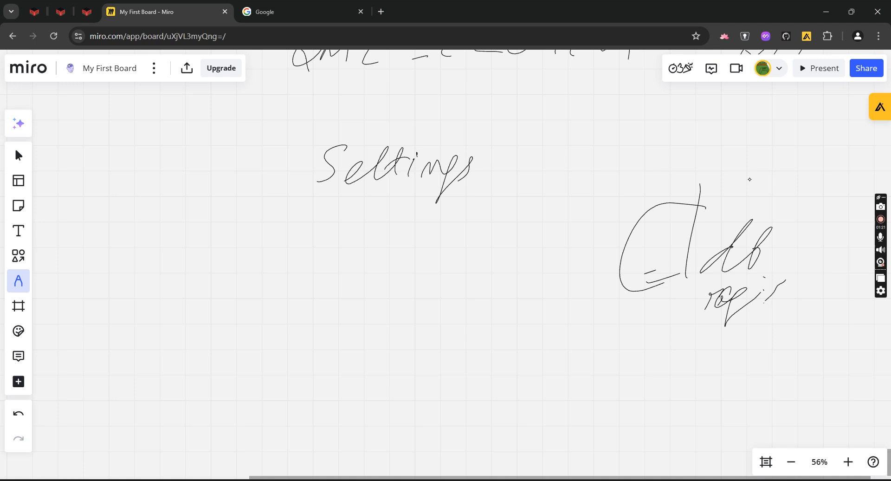
- Finish the right-hand note, add the cpp arrowhead into the circle, then move to blank board space
{"action": "left_click_drag", "start_coordinate": [682, 392], "coordinate": [733, 329]}
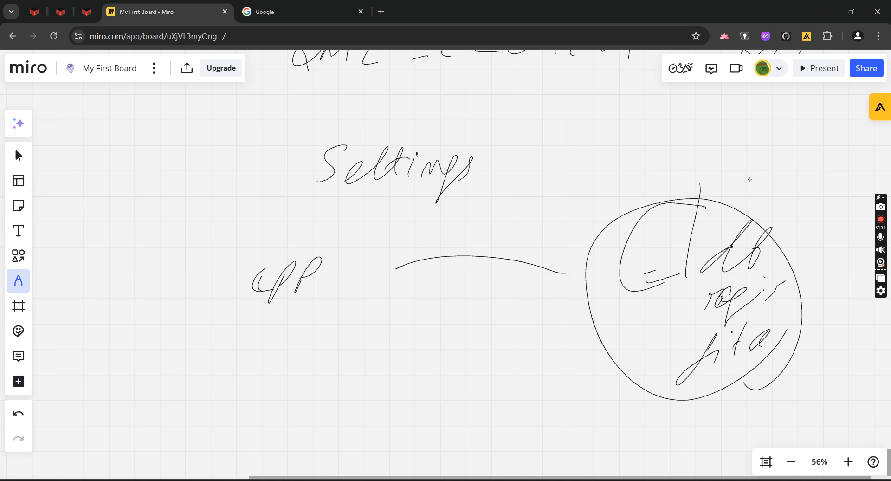
{"action": "left_click_drag", "start_coordinate": [514, 238], "coordinate": [567, 278]}
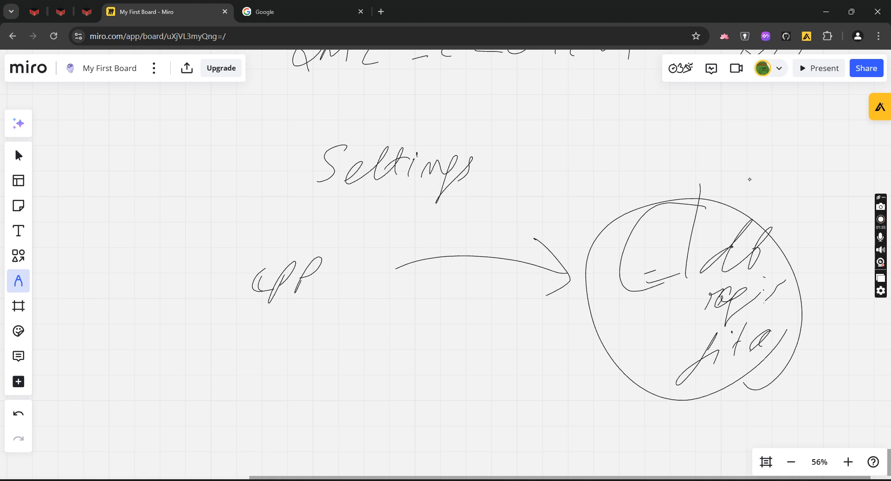
{"action": "left_click_drag", "start_coordinate": [284, 318], "coordinate": [284, 364]}
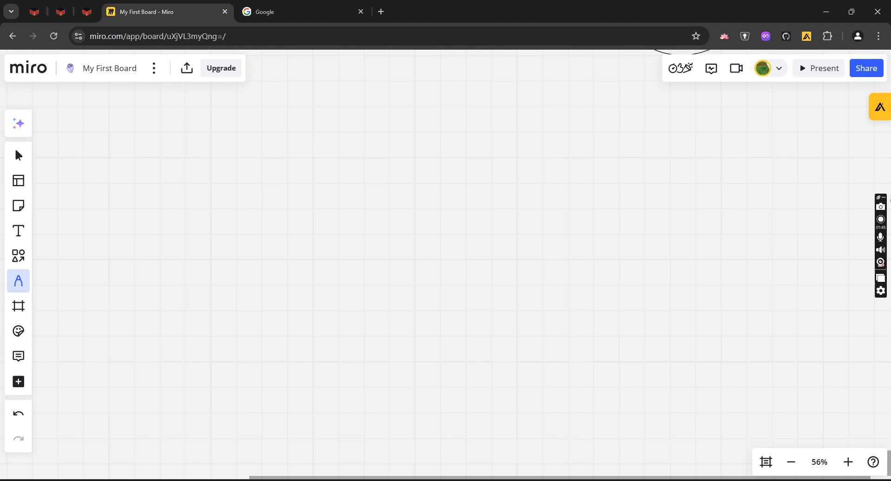
{"action": "left_click_drag", "start_coordinate": [287, 201], "coordinate": [310, 168]}
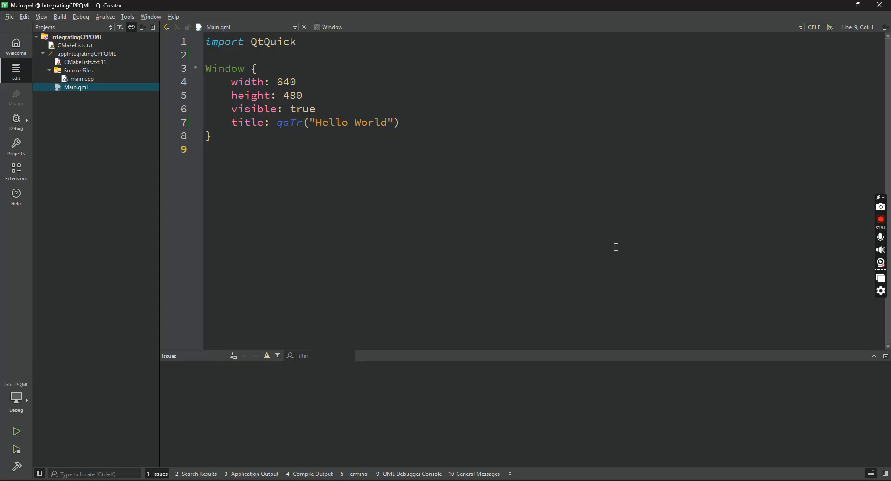
- Bring up Add New… for the appIntegratingCPPQML project to start a C++ Class
{"action": "left_click", "coordinate": [87, 54]}
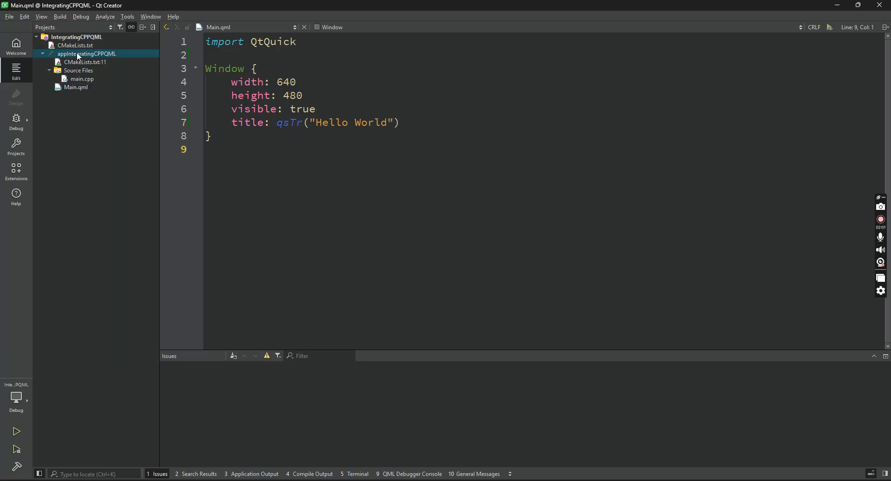
{"action": "right_click", "coordinate": [86, 54]}
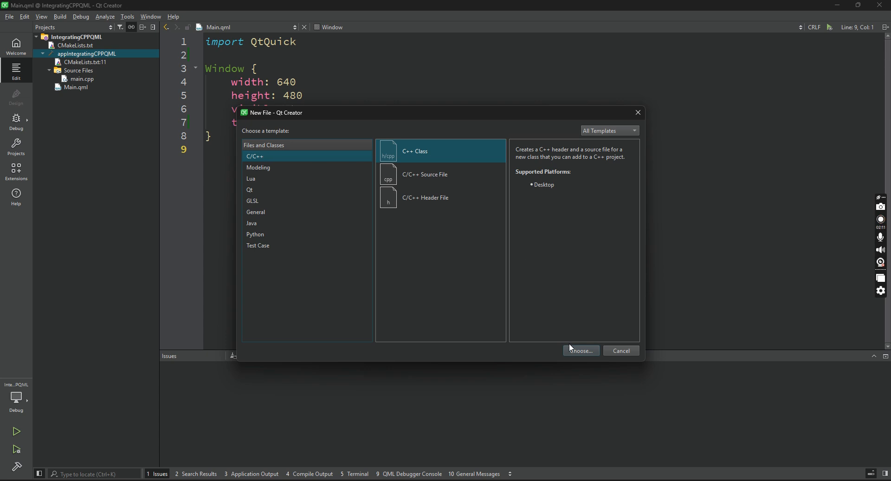
- Create class BackendHelper derived from QObject, generating backendhelper.h and backendhelper.cpp
{"action": "left_click", "coordinate": [578, 350]}
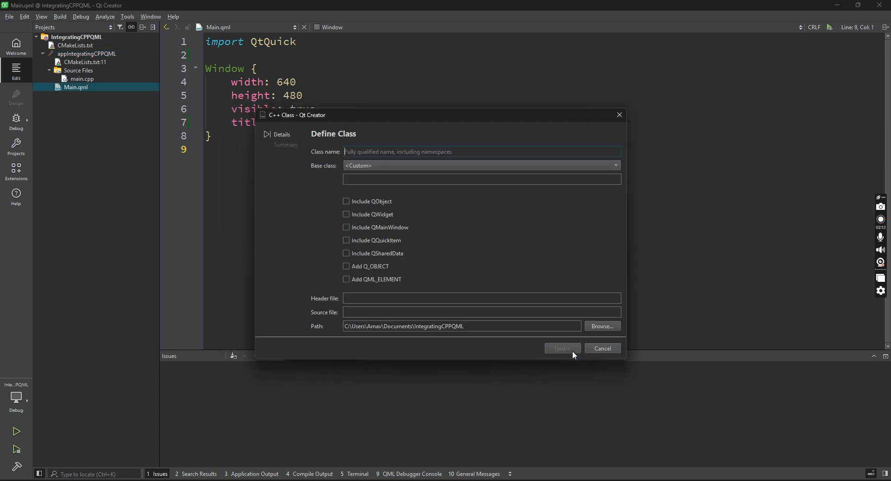
{"action": "type", "text": "BackendHe"}
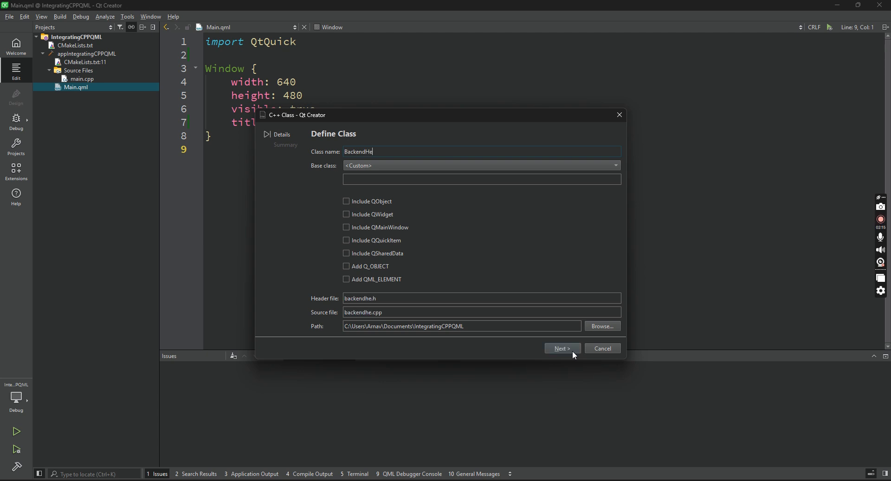
{"action": "type", "text": "lper"}
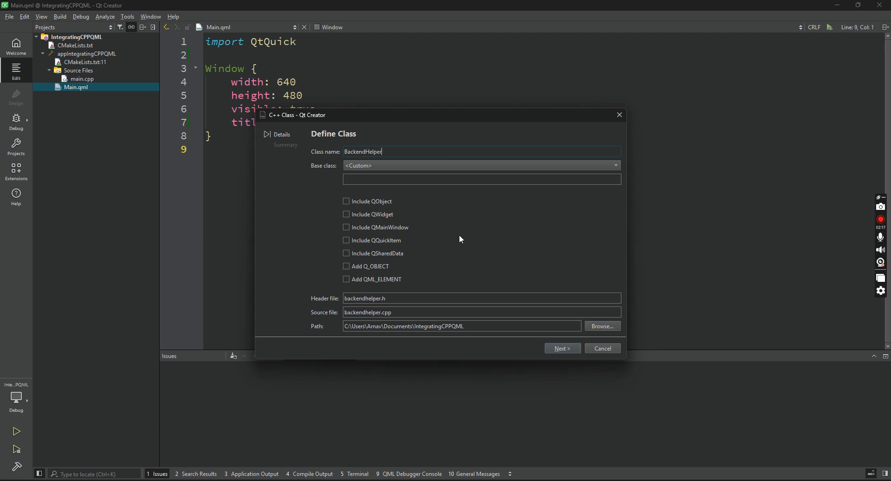
{"action": "mouse_move", "coordinate": [403, 201]}
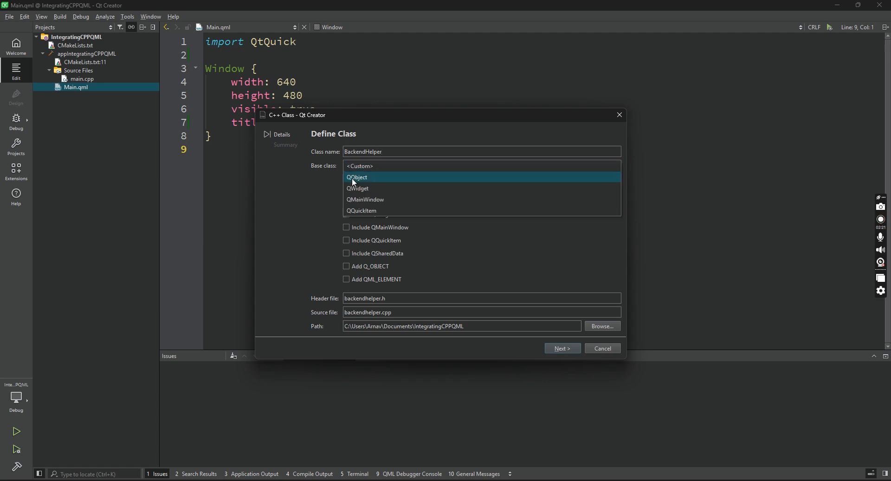
{"action": "left_click", "coordinate": [356, 176]}
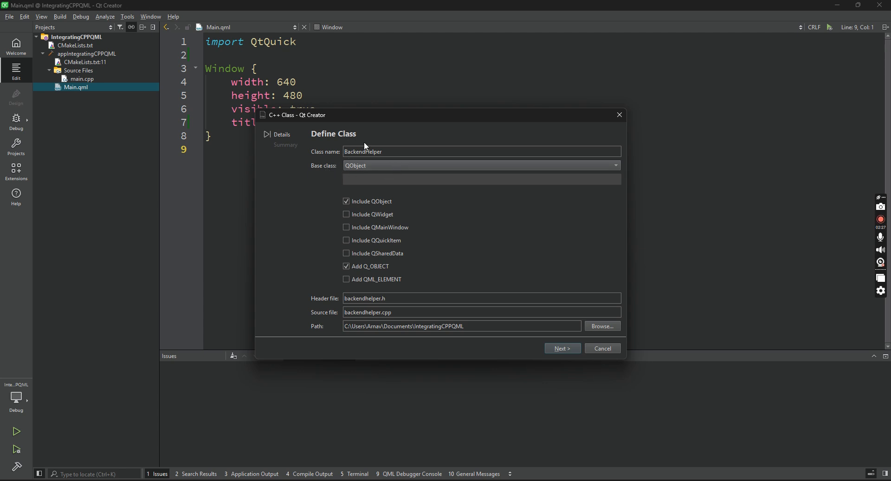
{"action": "mouse_move", "coordinate": [270, 203]}
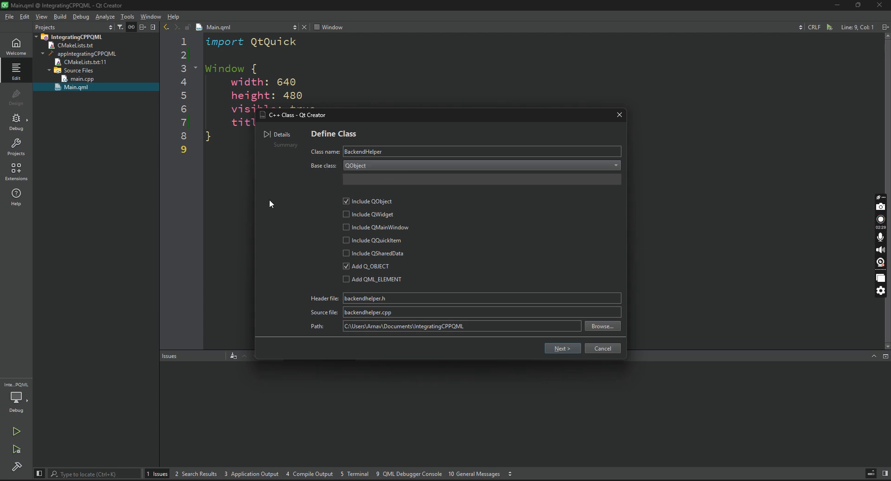
{"action": "mouse_move", "coordinate": [403, 207]}
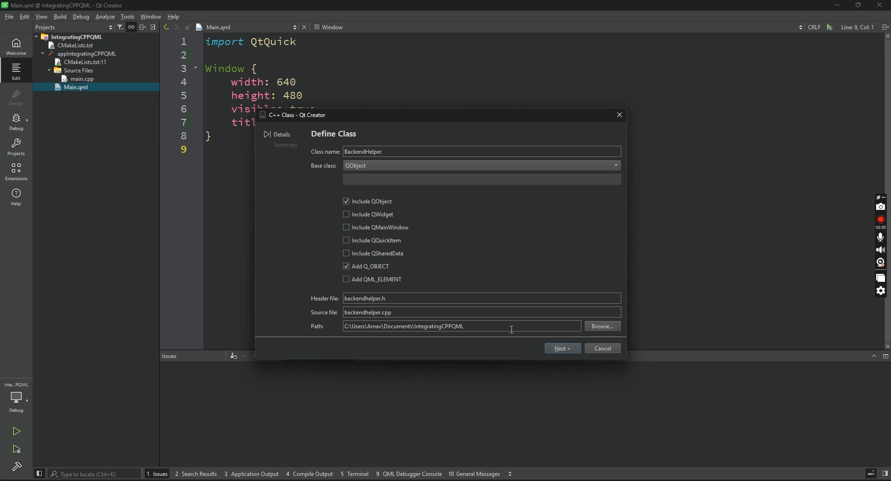
{"action": "left_click", "coordinate": [562, 347]}
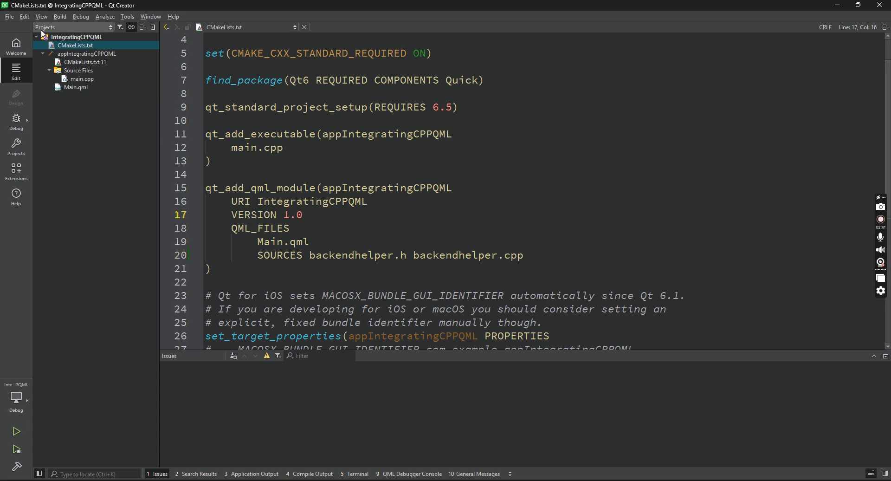
- Refresh the project so backendhelper.h and backendhelper.cpp appear under Header and Source Files
{"action": "left_click", "coordinate": [60, 16]}
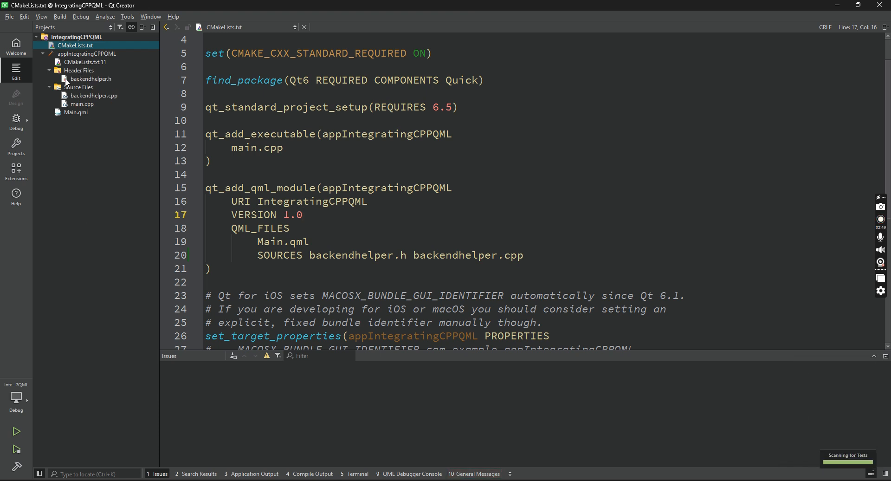
{"action": "mouse_move", "coordinate": [78, 87]}
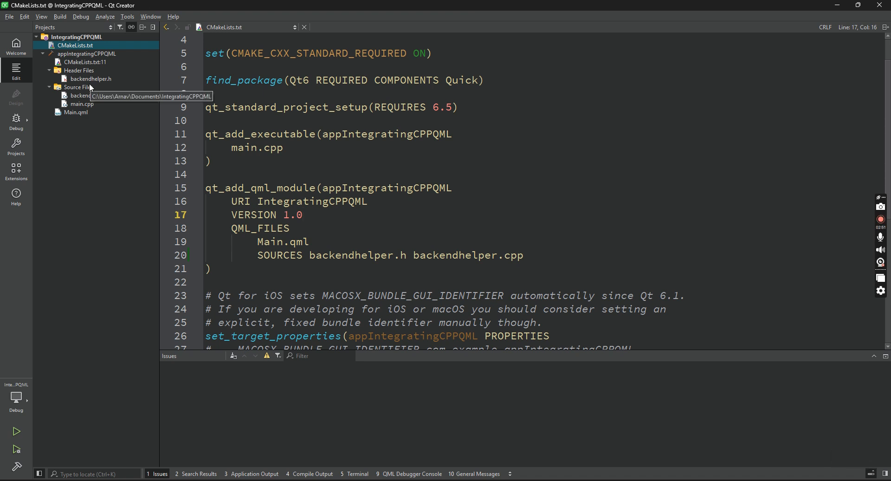
{"action": "mouse_move", "coordinate": [82, 104]}
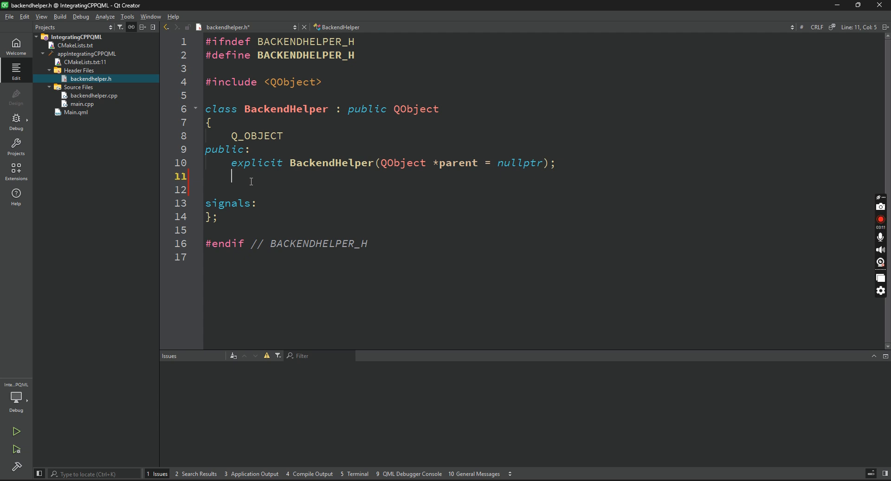
- Declare Q_INVOKABLE void printText(); in BackendHelper's public section
{"action": "type", "text": "Q_IN"}
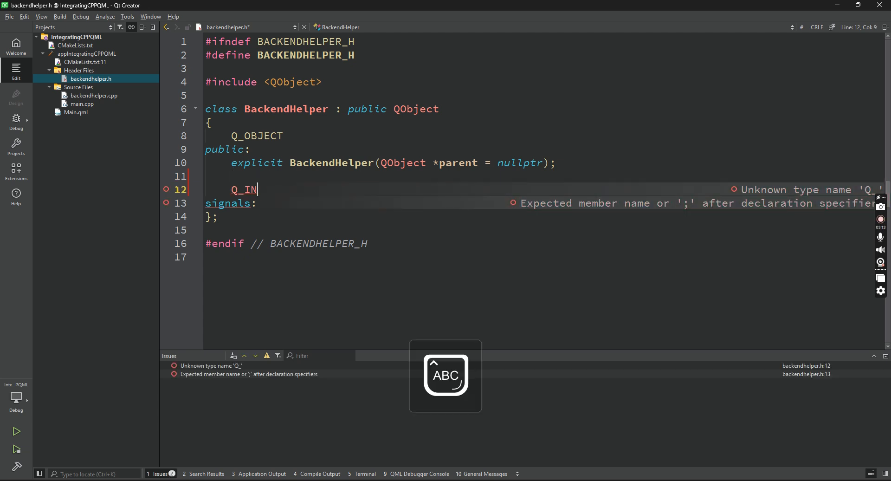
{"action": "type", "text": "VOKABLE"}
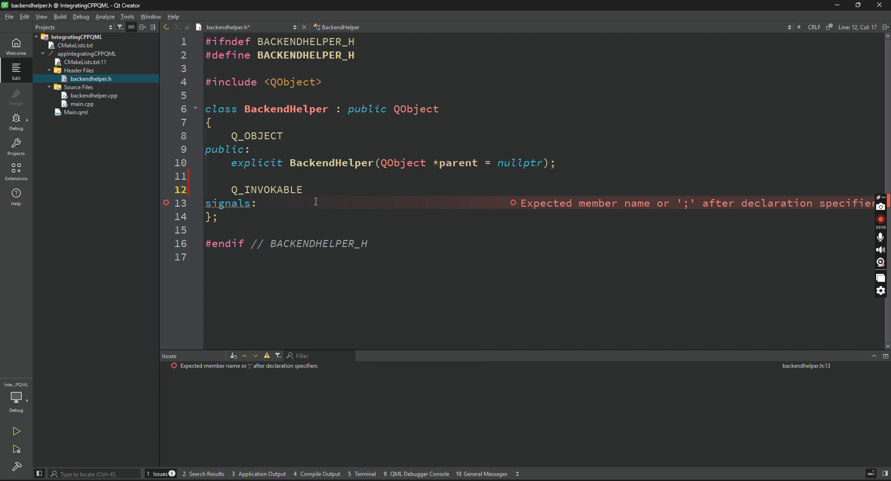
{"action": "mouse_move", "coordinate": [350, 198]}
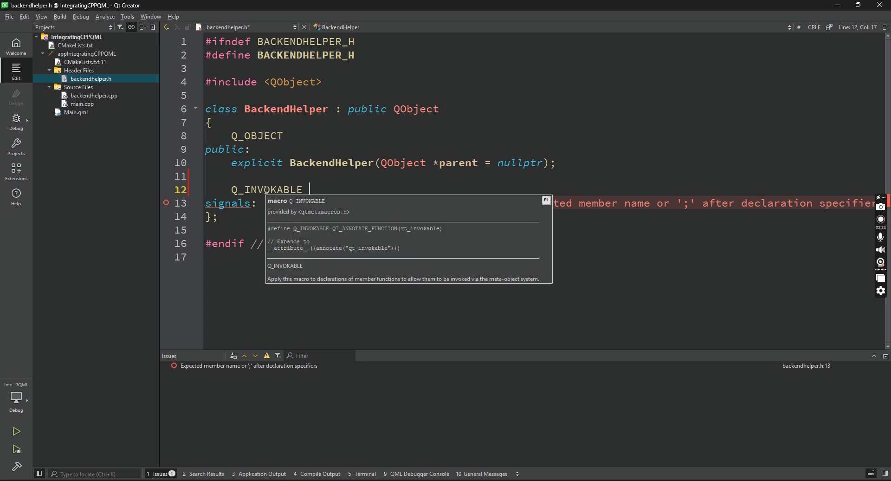
{"action": "type", "text": "void"}
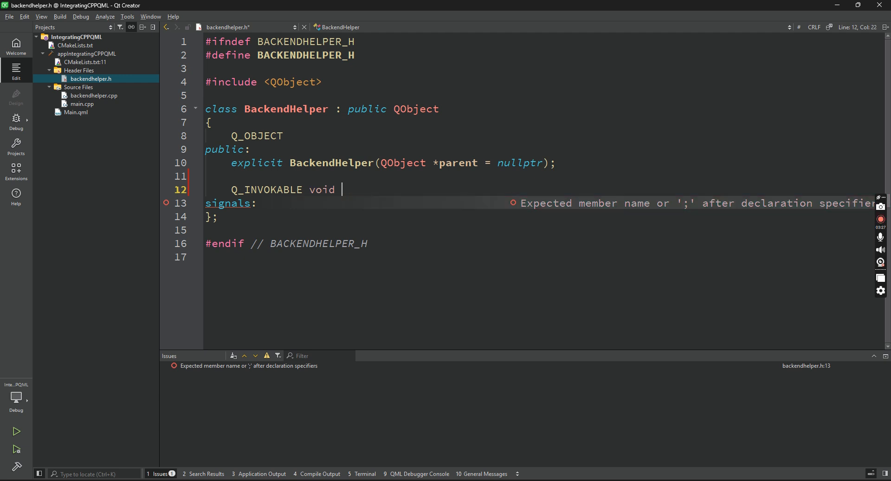
{"action": "type", "text": "print"}
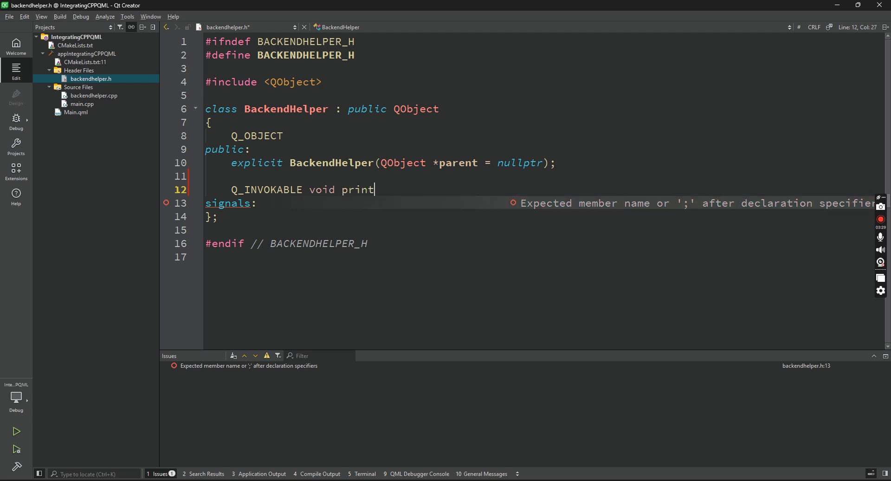
{"action": "type", "text": "Text("}
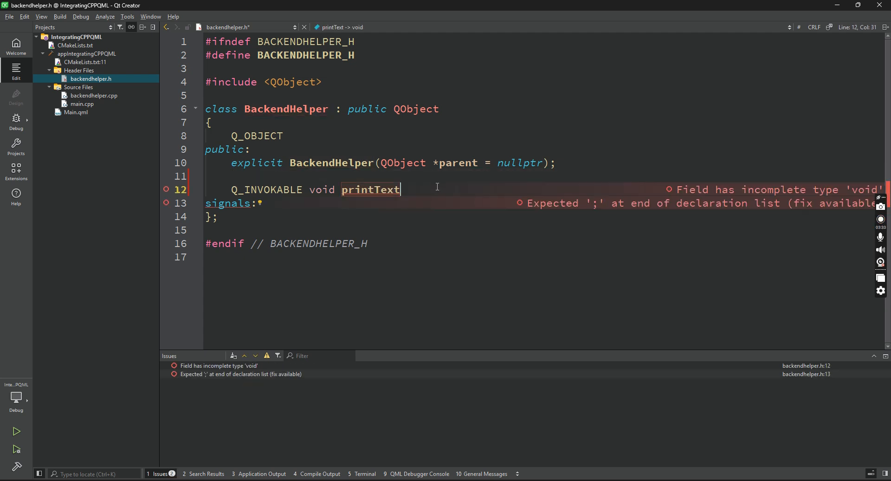
{"action": "type", "text": "();"}
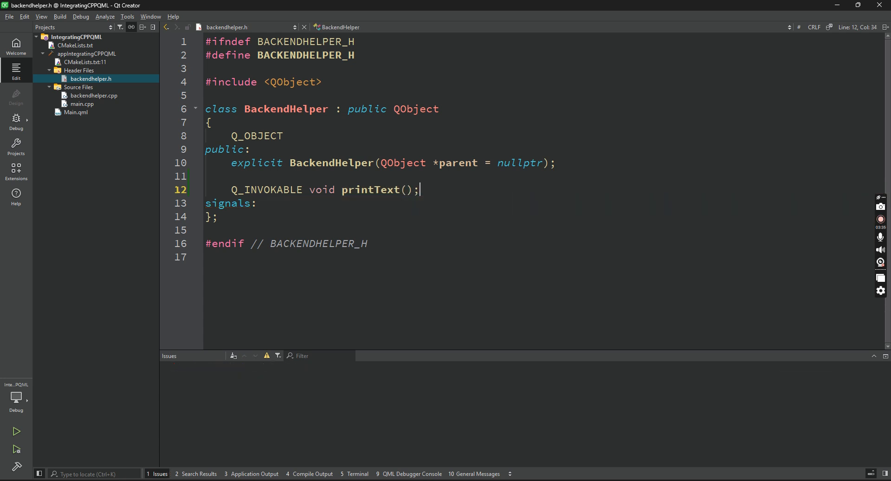
- Use Refactor > Add Definition to generate BackendHelper::printText() in backendhelper.cpp
{"action": "right_click", "coordinate": [370, 189]}
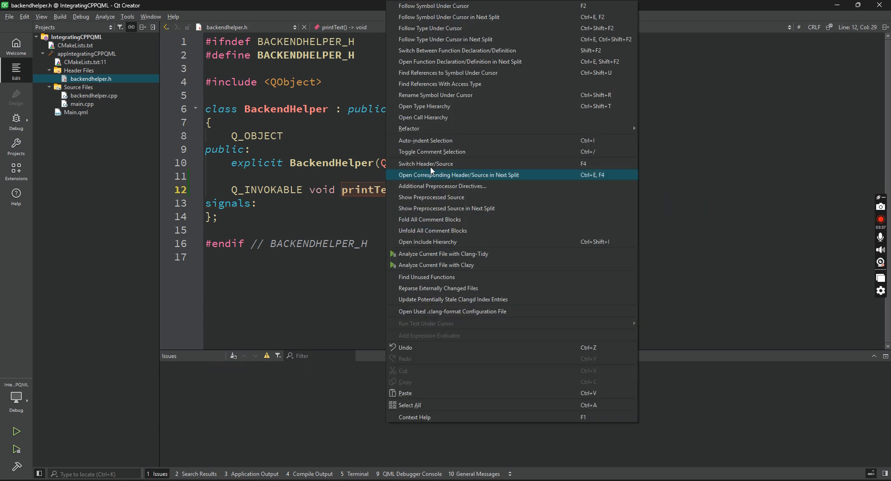
{"action": "mouse_move", "coordinate": [408, 128]}
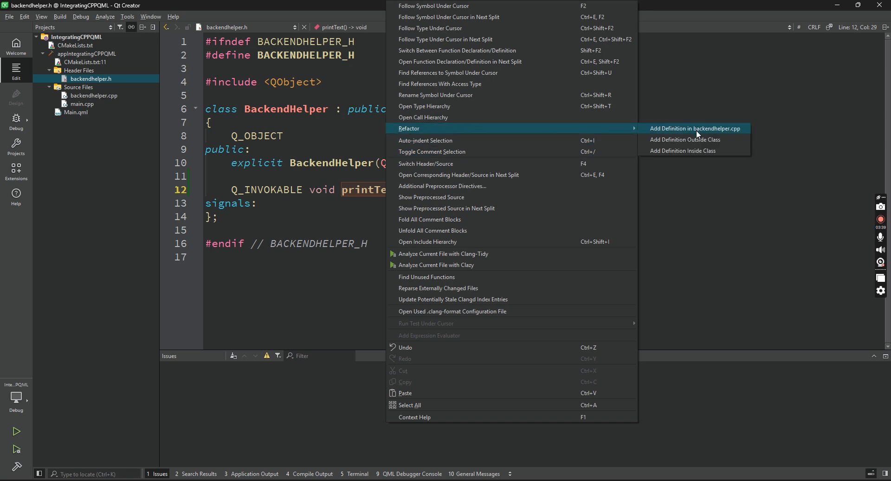
{"action": "left_click", "coordinate": [694, 128]}
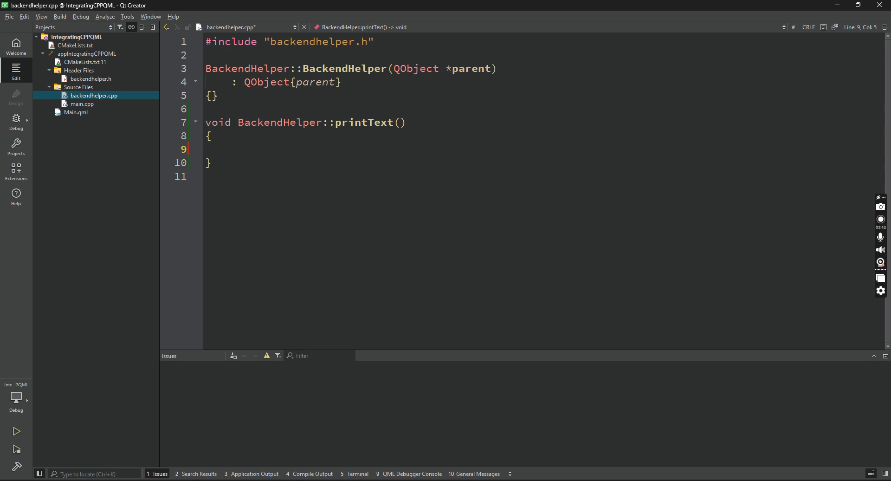
- Add #include <QDebug> to backendhelper.h
{"action": "left_click", "coordinate": [91, 78]}
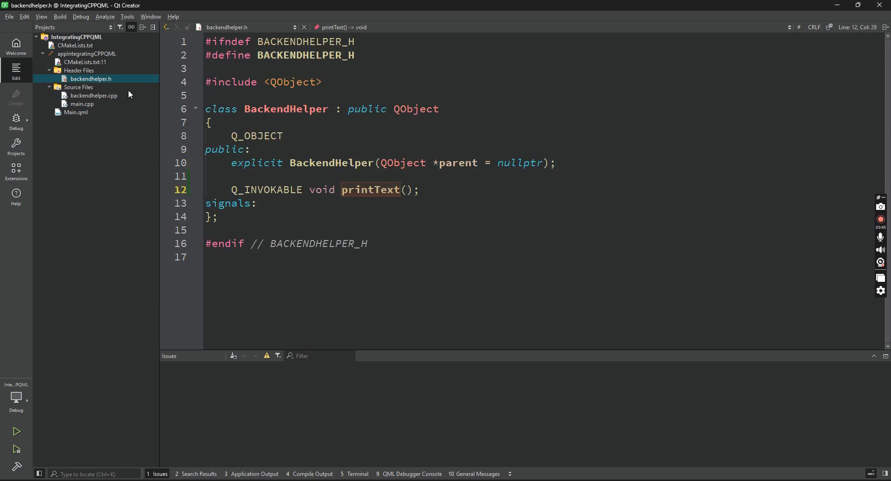
{"action": "type", "text": "#in"}
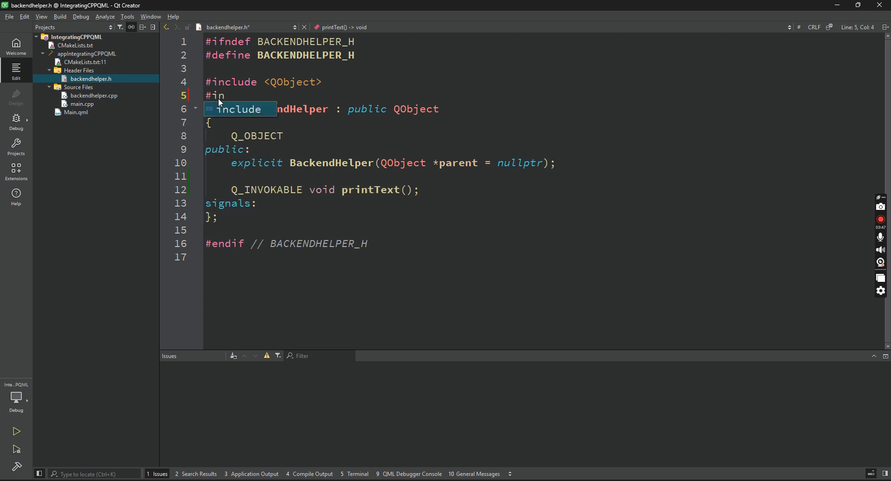
{"action": "type", "text": "clude <QD"}
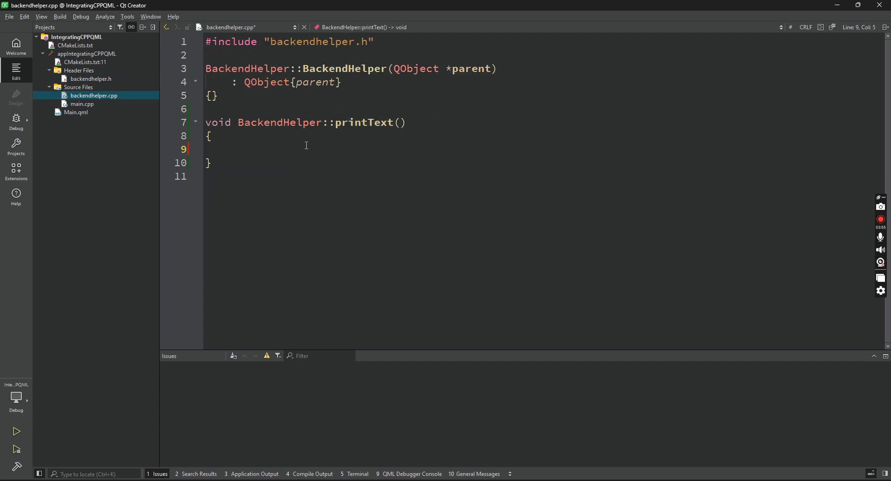
- Make printText log "Backend Called" via qInfo() and save the file
{"action": "type", "text": "qInfo"}
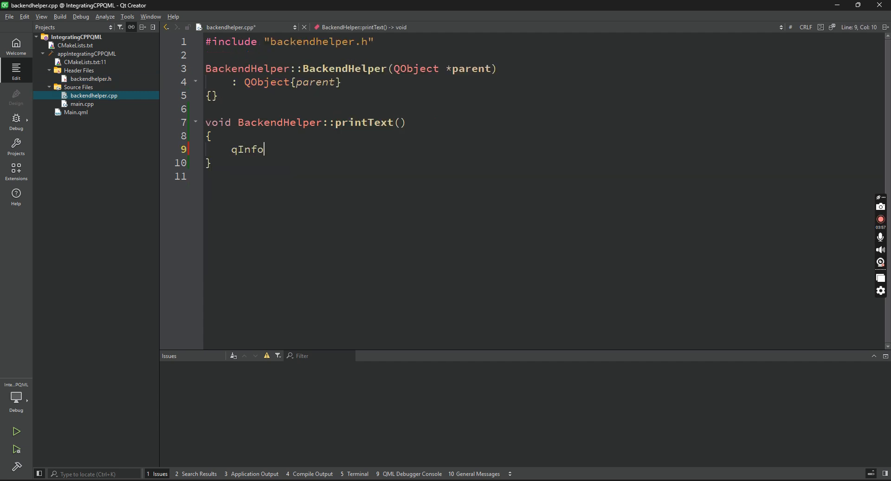
{"action": "type", "text": "() << \""}
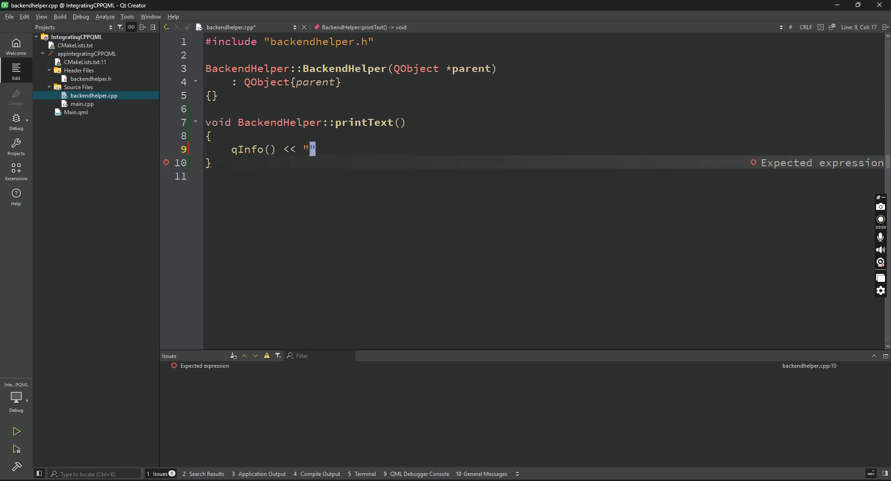
{"action": "type", "text": "Backend Call"}
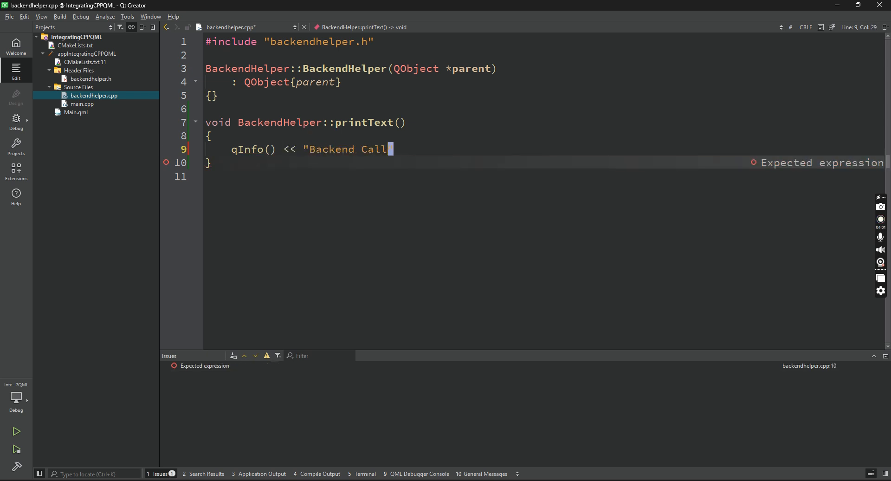
{"action": "type", "text": "ed\";"}
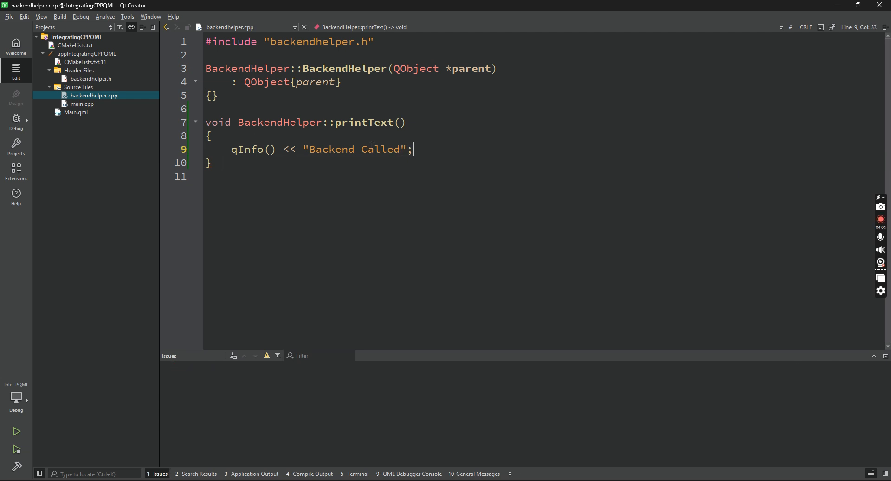
{"action": "mouse_move", "coordinate": [368, 123]}
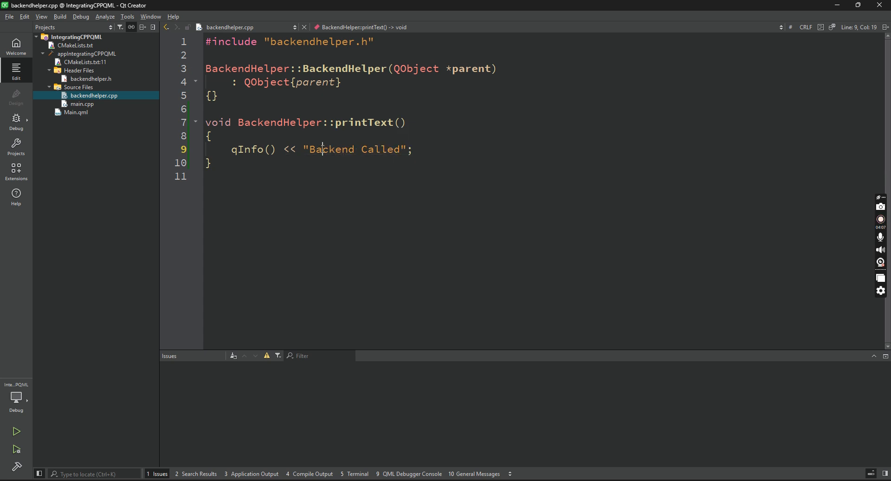
{"action": "double_click", "coordinate": [331, 150]}
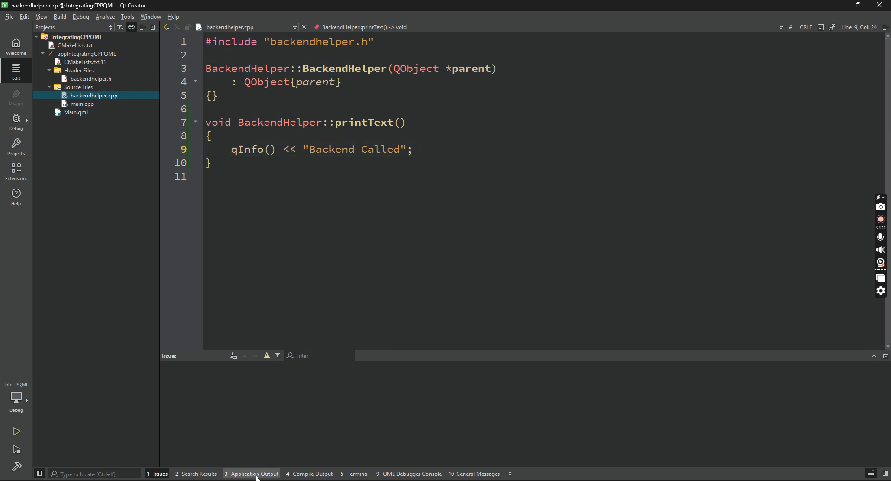
- Show the Application Output pane, revisit backendhelper.h, and move to main.cpp
{"action": "left_click", "coordinate": [255, 473]}
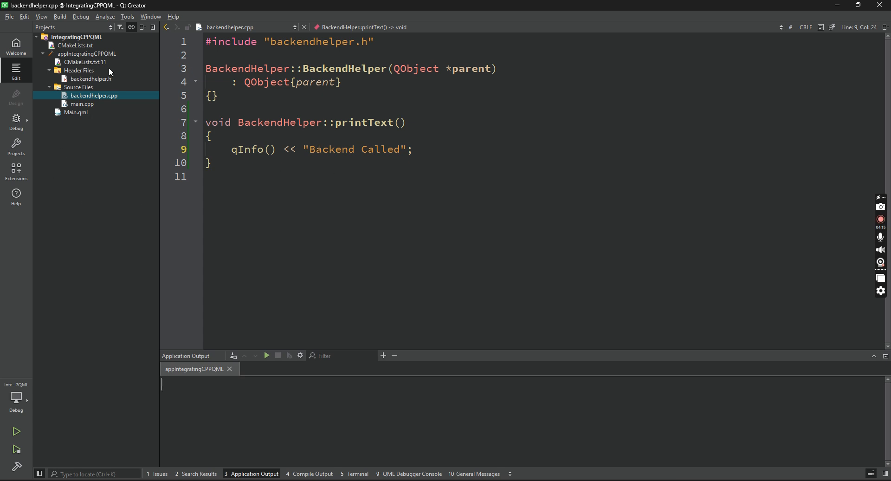
{"action": "left_click", "coordinate": [91, 78]}
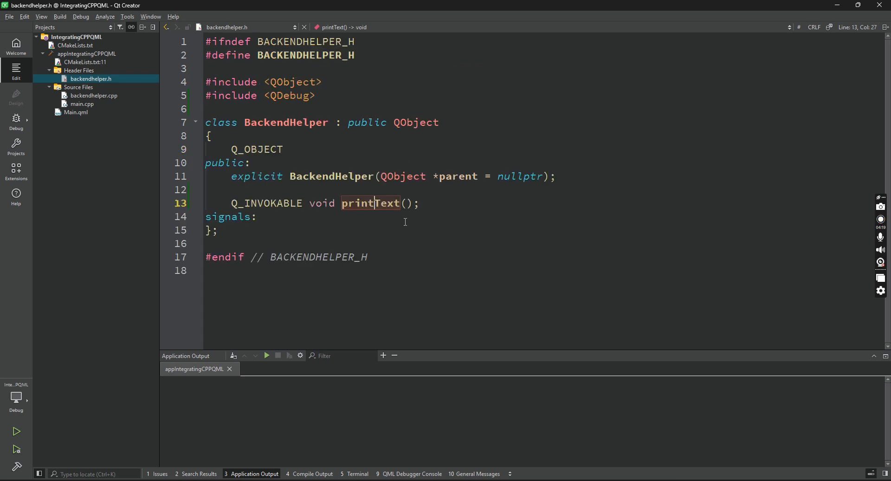
{"action": "left_click", "coordinate": [82, 105]}
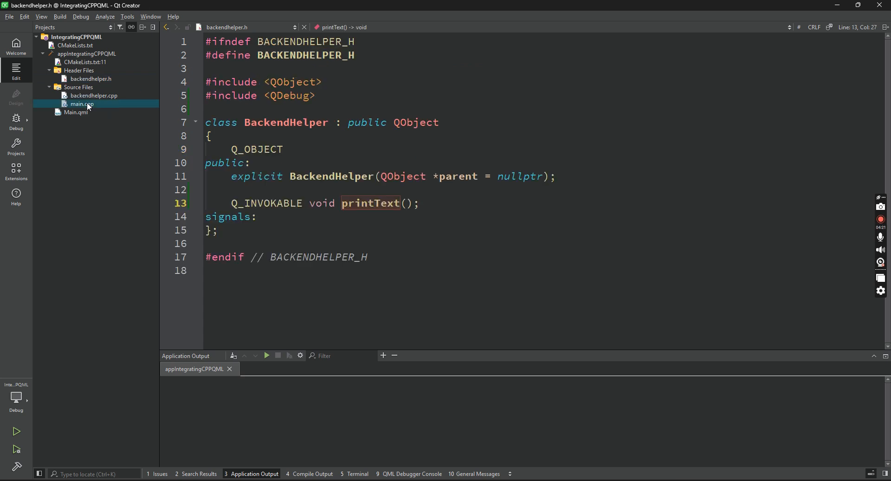
- Add #include "backendhelper.h" and #include <QQmlContext> below the existing includes in main.cpp
{"action": "left_click", "coordinate": [81, 104]}
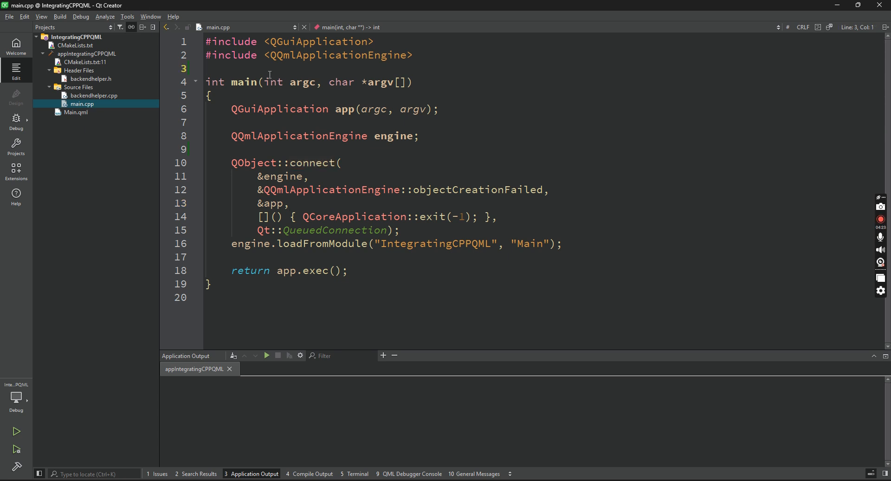
{"action": "type", "text": "#"}
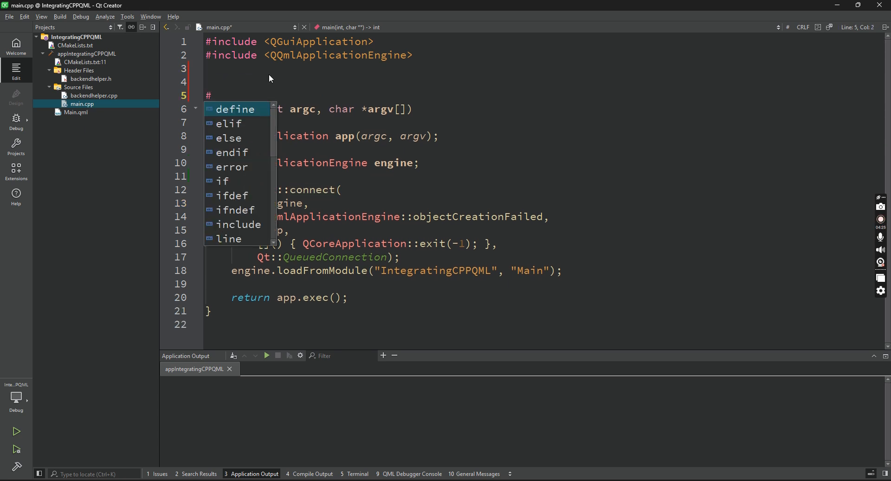
{"action": "type", "text": "include \"backendhelper.h"}
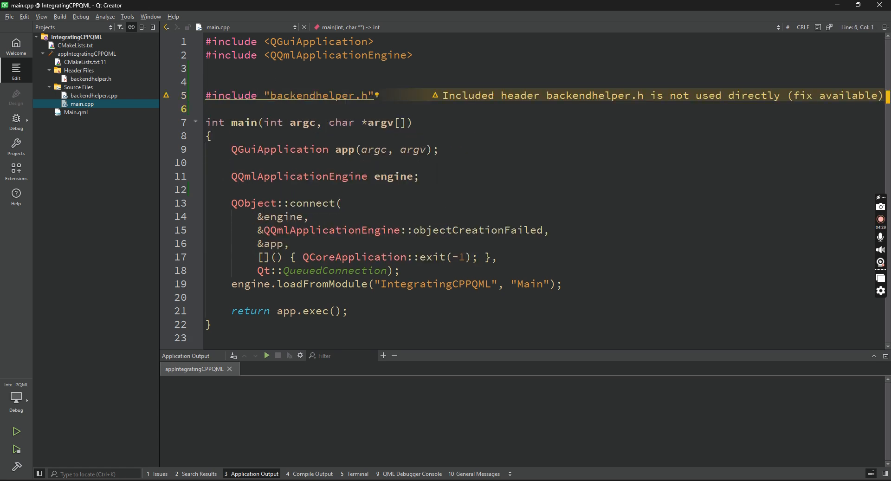
{"action": "type", "text": "#"}
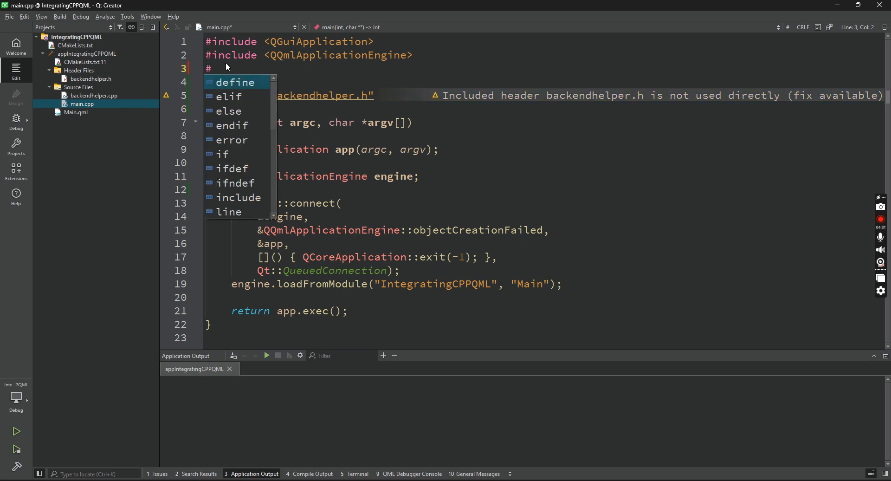
{"action": "type", "text": "include <QQmlContext>"}
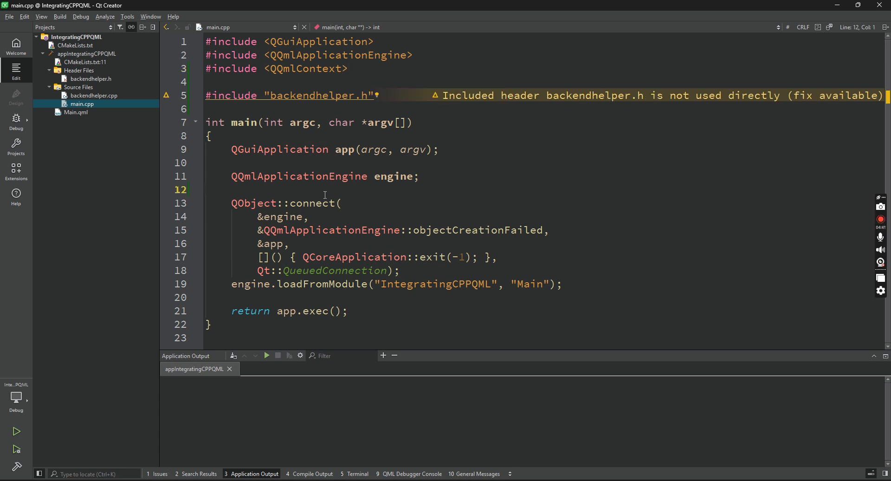
- Declare 'BackendHelper obj;' inside main() after the QQmlApplicationEngine engine line
{"action": "type", "text": "Bac"}
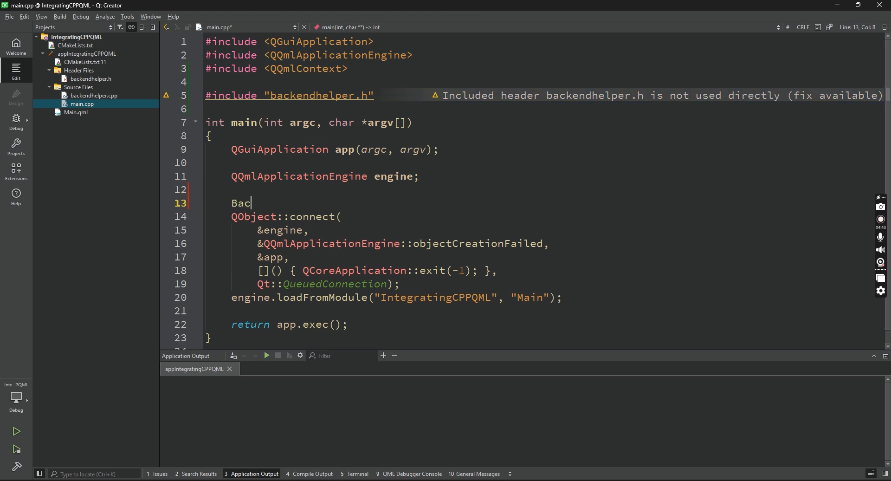
{"action": "type", "text": "kendHelper"}
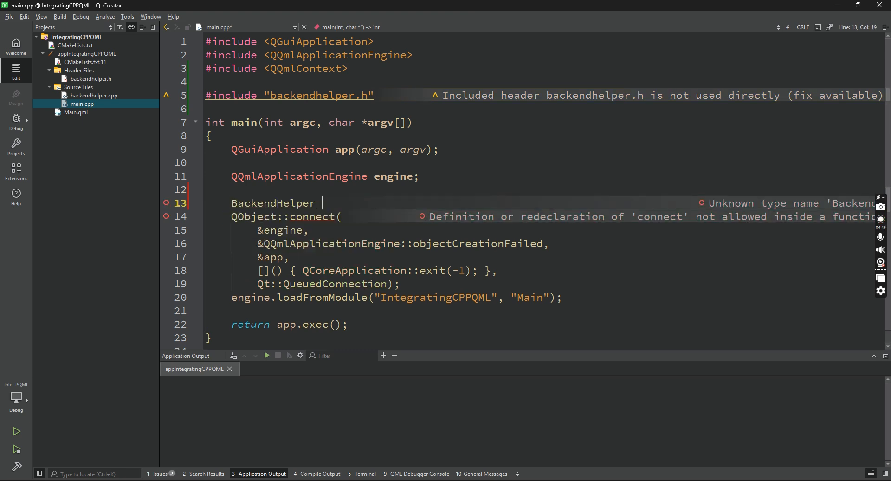
{"action": "type", "text": "obj;"}
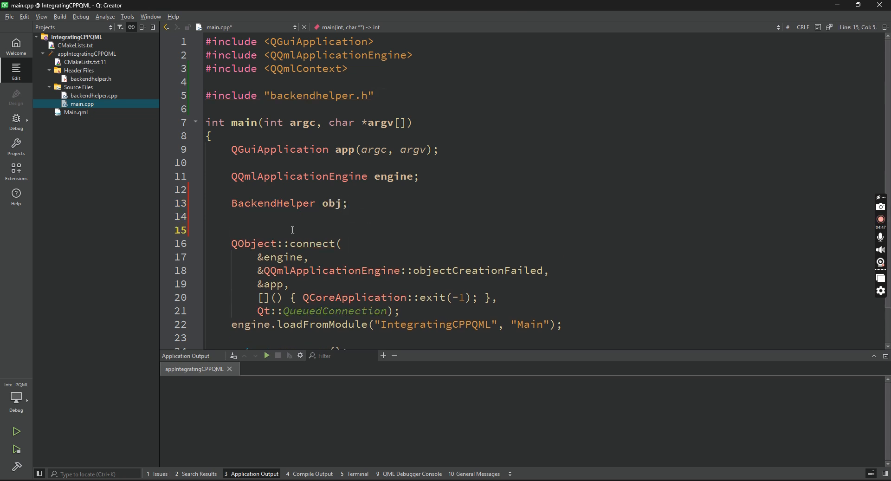
- Check the BackendHelper class in backendhelper.h, then return to main.cpp below the obj declaration
{"action": "double_click", "coordinate": [332, 204]}
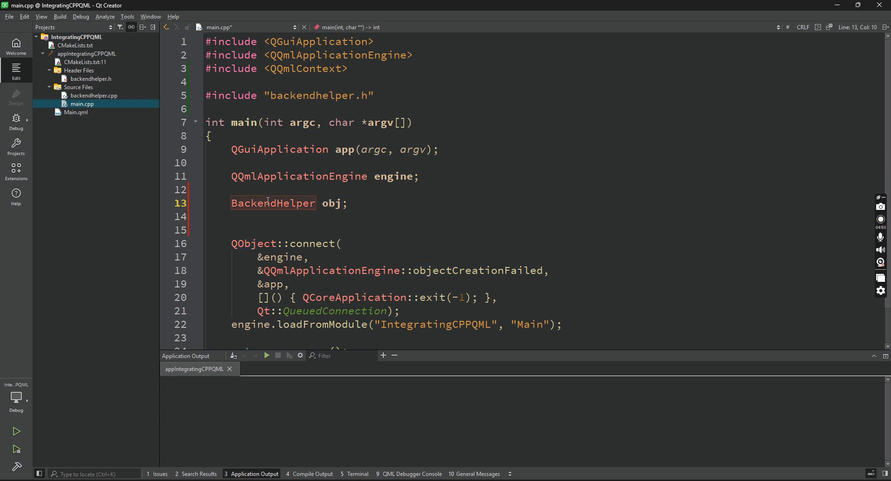
{"action": "left_click", "coordinate": [91, 78]}
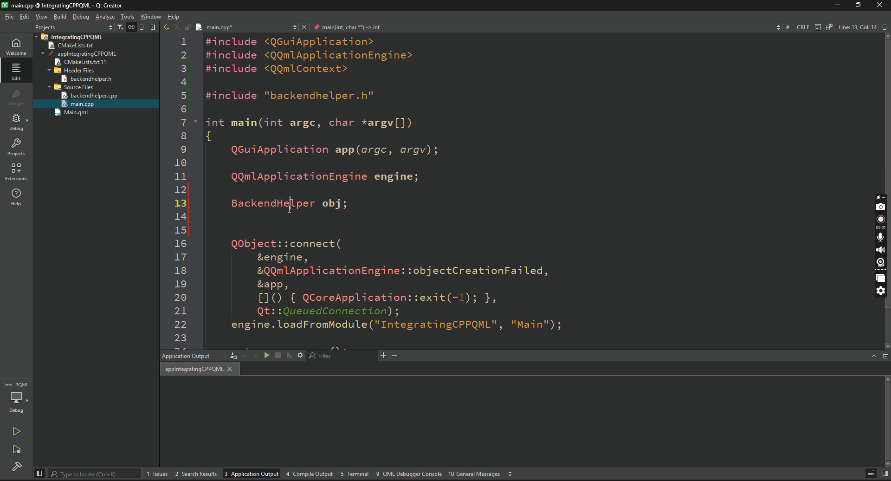
{"action": "double_click", "coordinate": [273, 203]}
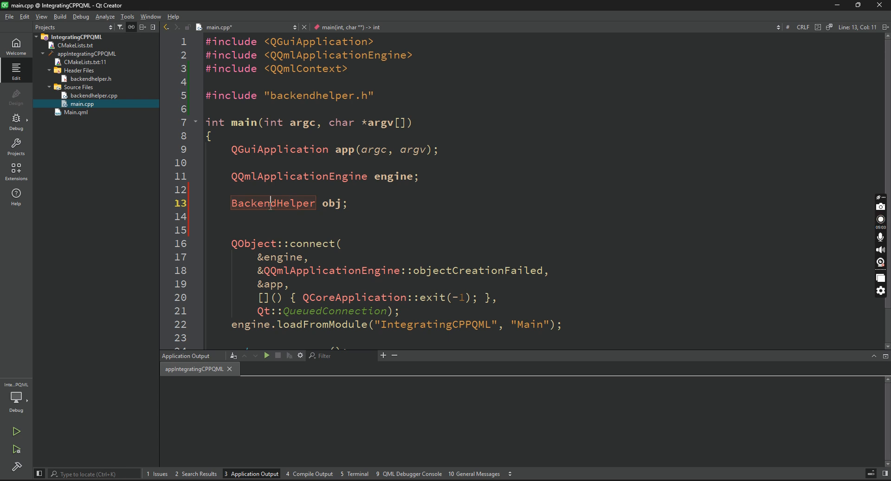
{"action": "left_click", "coordinate": [90, 78]}
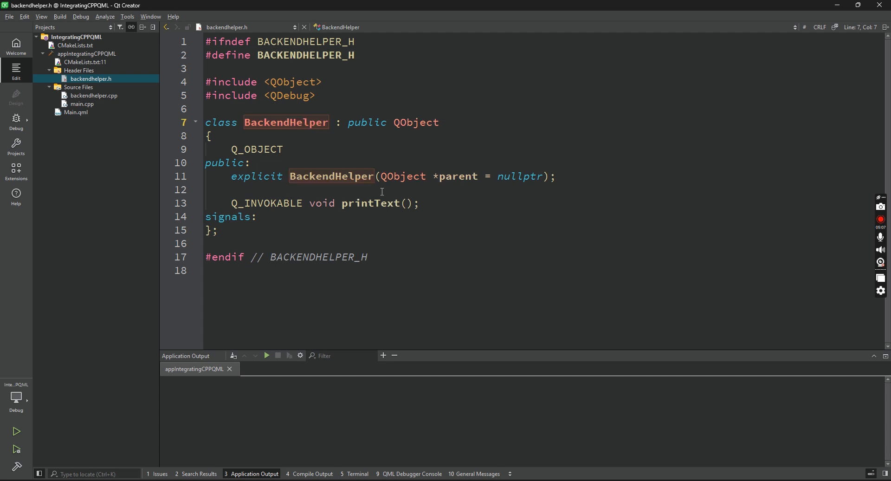
{"action": "left_click", "coordinate": [81, 104]}
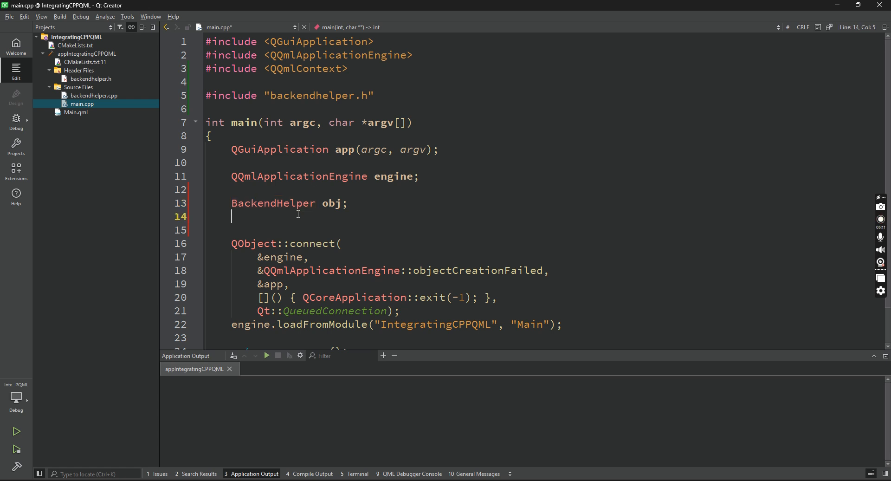
- Register obj with engine.rootContext()->setContextProperty("cBackendHelper", &obj);
{"action": "type", "text": "engine"}
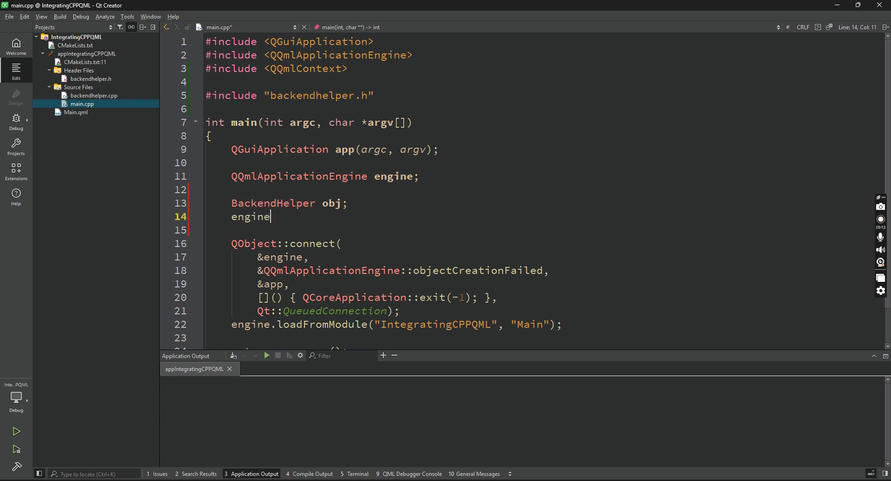
{"action": "type", "text": ".rootContext()"}
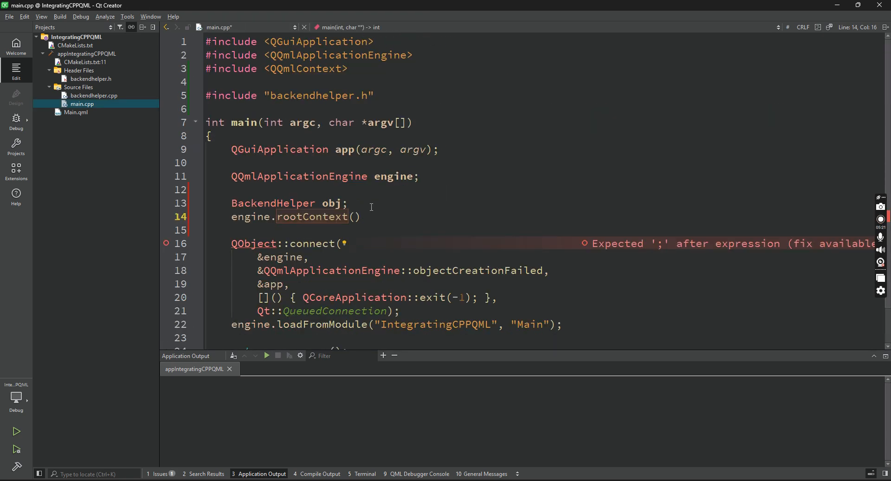
{"action": "type", "text": "->"}
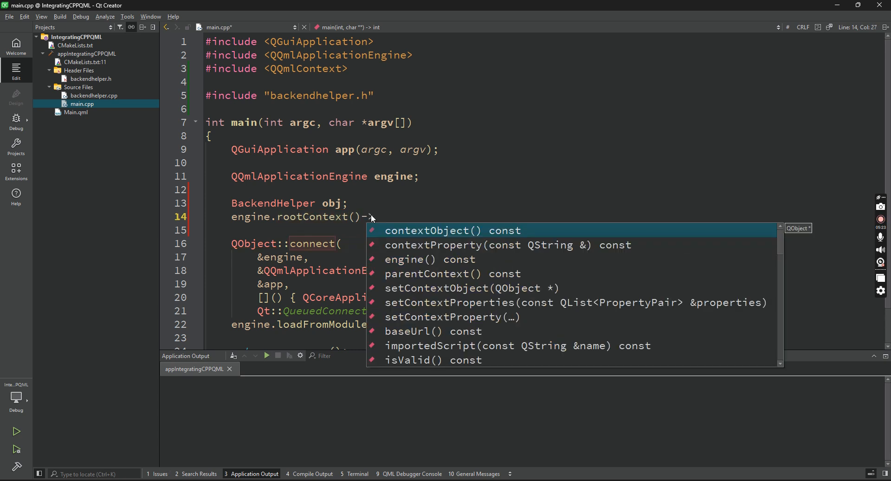
{"action": "type", "text": "setContextProperty();"}
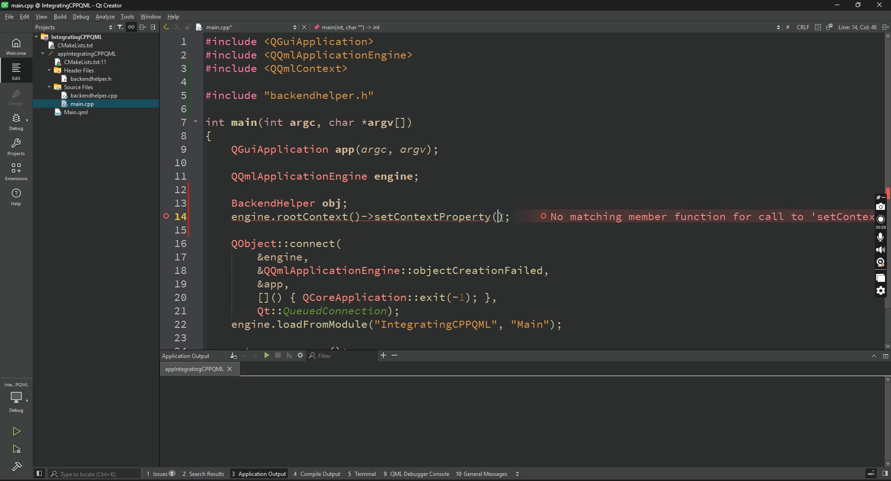
{"action": "type", "text": "\"\","}
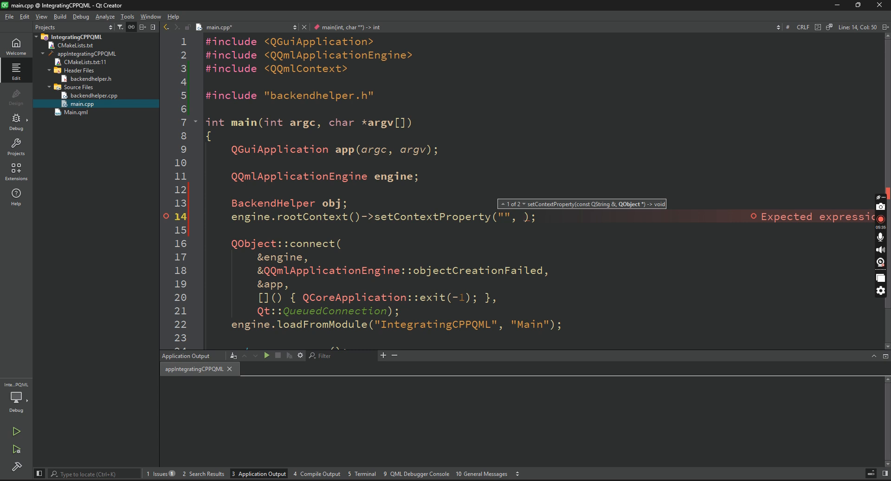
{"action": "type", "text": "&obj"}
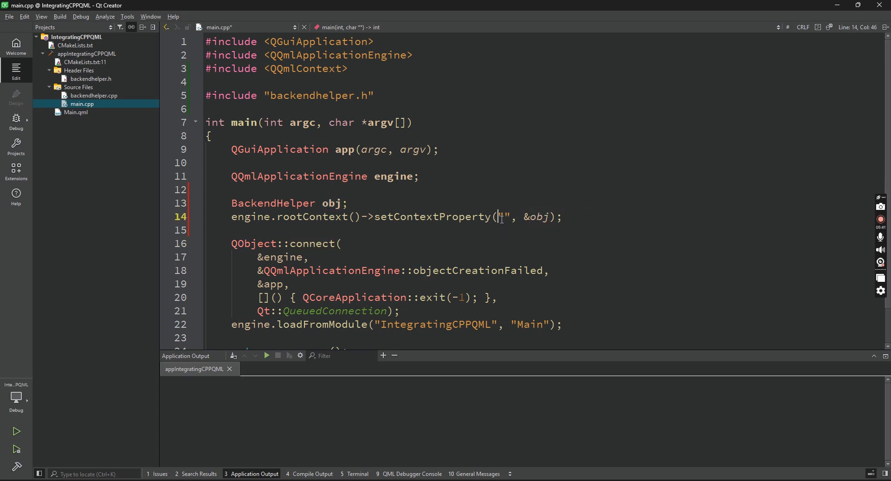
{"action": "type", "text": "cBackbe"}
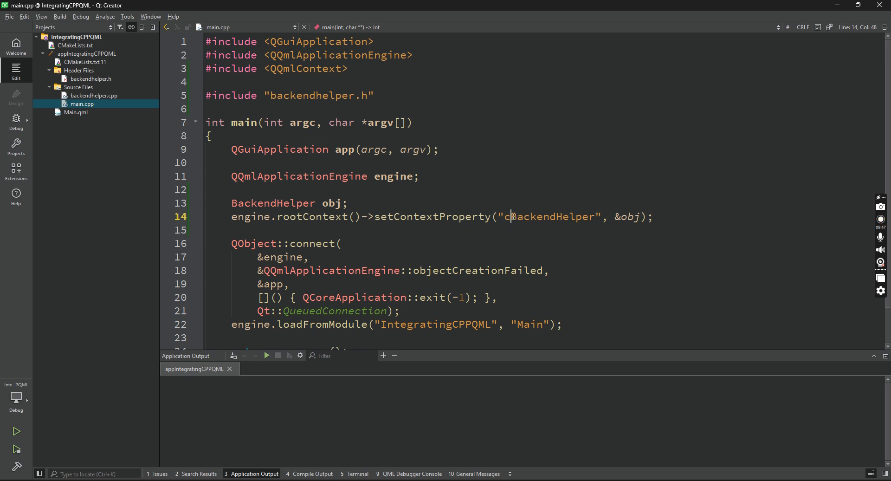
{"action": "mouse_move", "coordinate": [516, 234]}
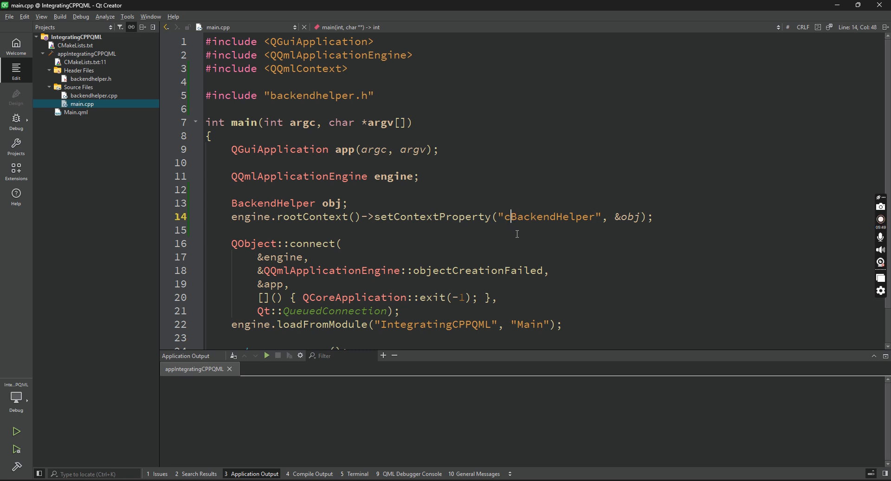
{"action": "double_click", "coordinate": [548, 216]}
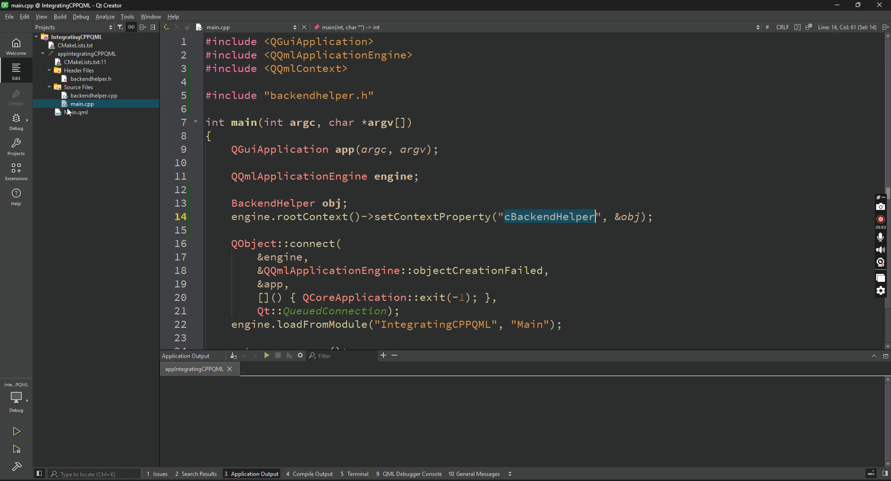
- In Main.qml add an empty Button block and import QtQuick.Controls
{"action": "left_click", "coordinate": [76, 112]}
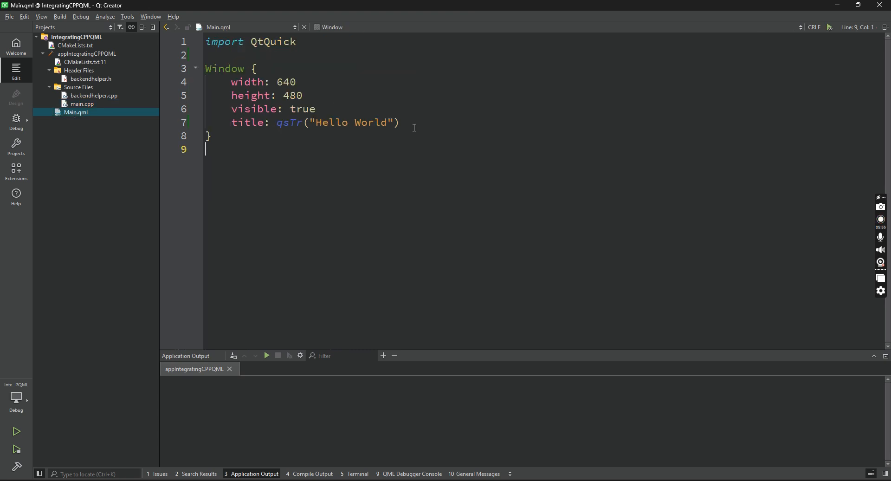
{"action": "type", "text": "Bu"}
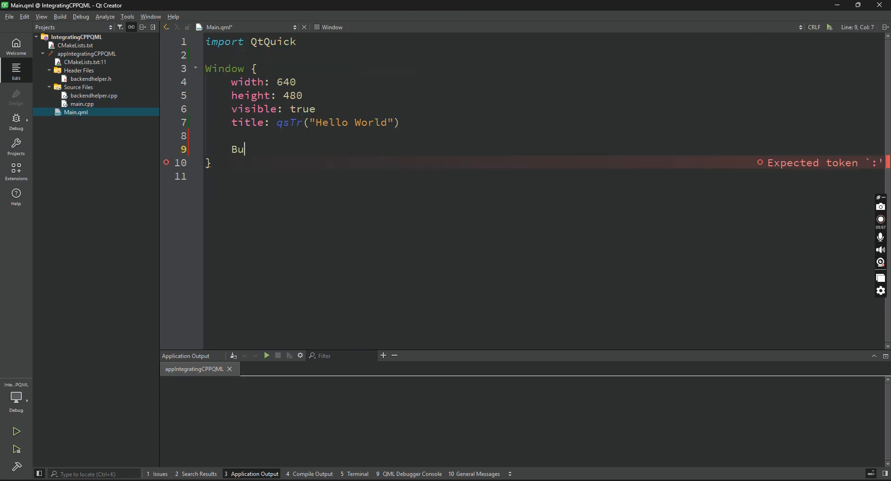
{"action": "type", "text": "tton {"}
{"action": "left_click", "coordinate": [543, 55]}
{"action": "type", "text": "import"}
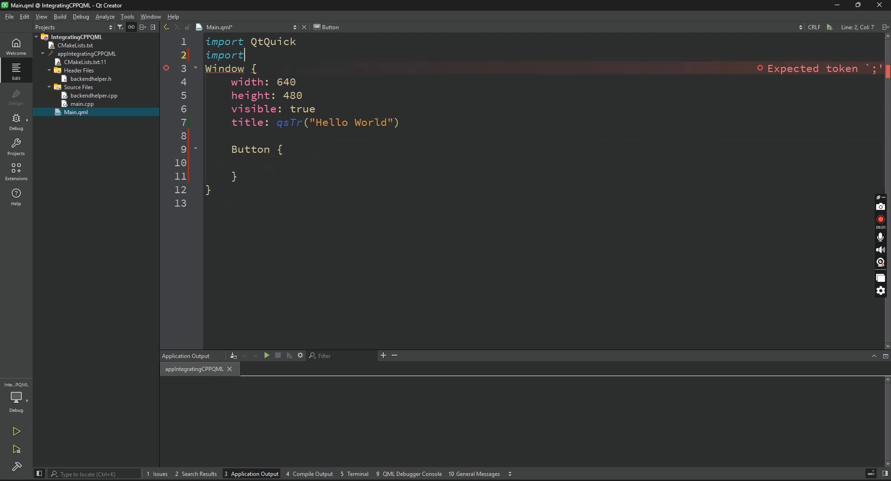
{"action": "type", "text": "QtQuick."}
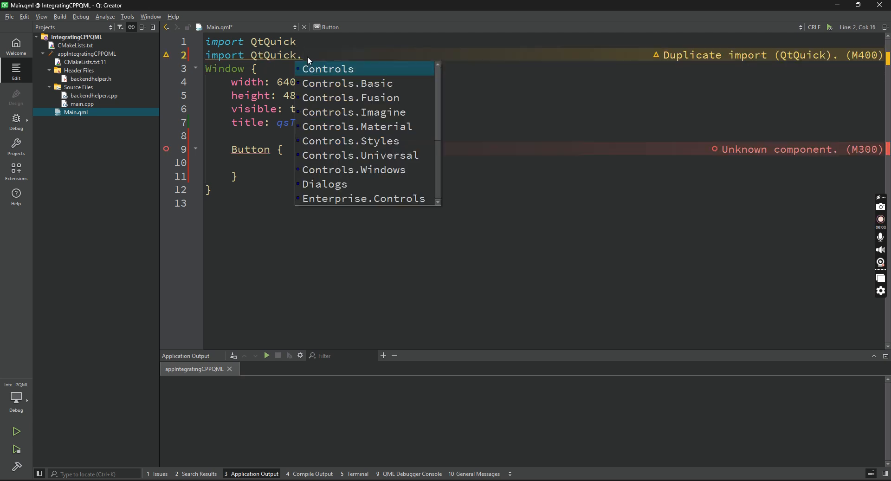
{"action": "left_click", "coordinate": [328, 69]}
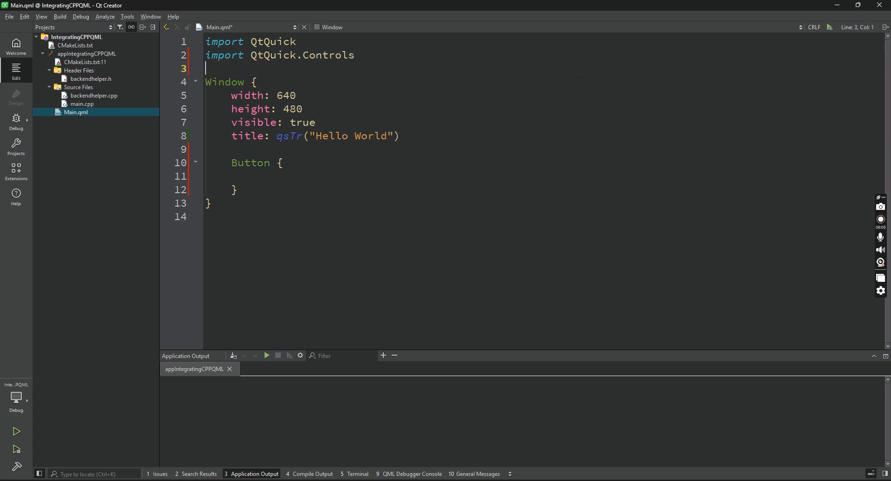
- Centre the Button in its parent and label it "Click Me"
{"action": "left_click", "coordinate": [233, 189]}
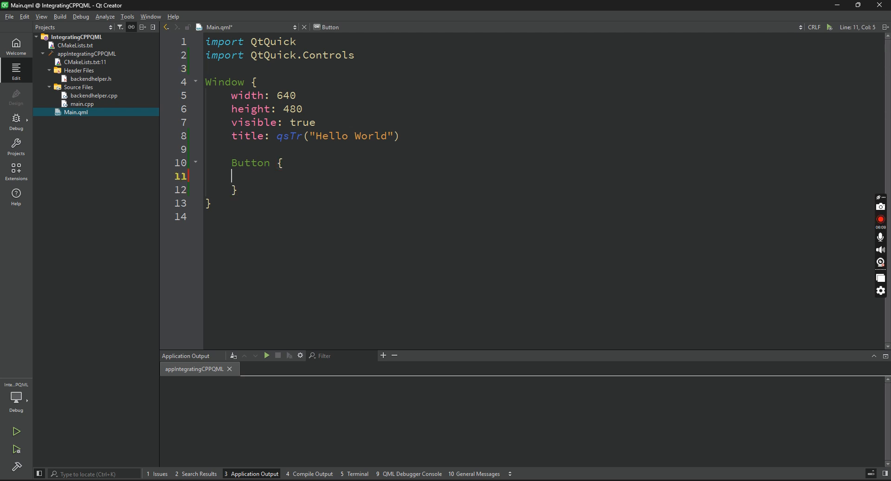
{"action": "type", "text": "an"}
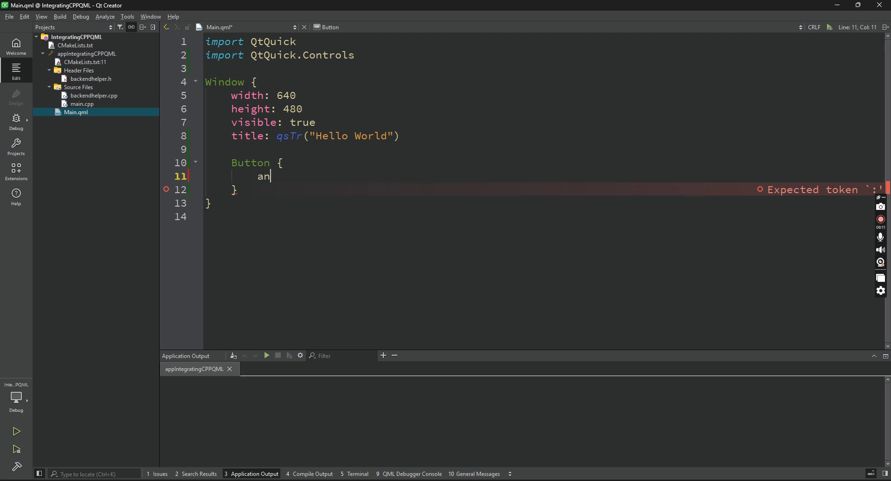
{"action": "type", "text": "chors"}
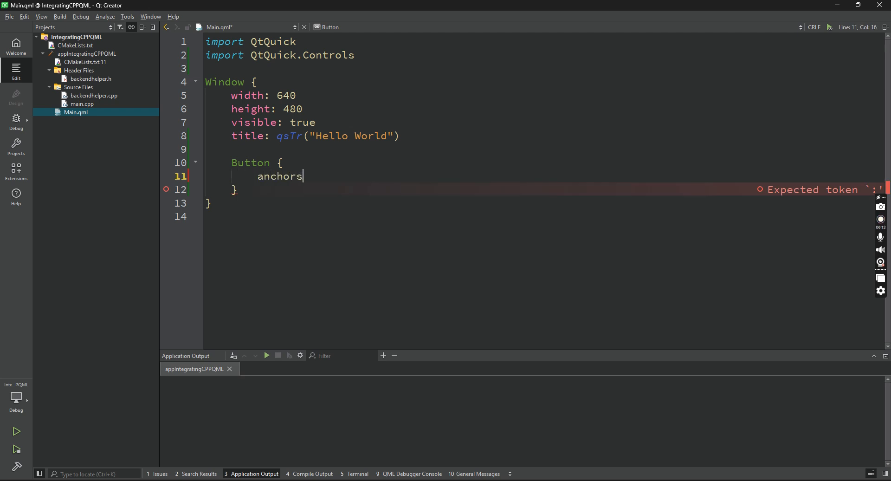
{"action": "type", "text": ".centerIn: paren"}
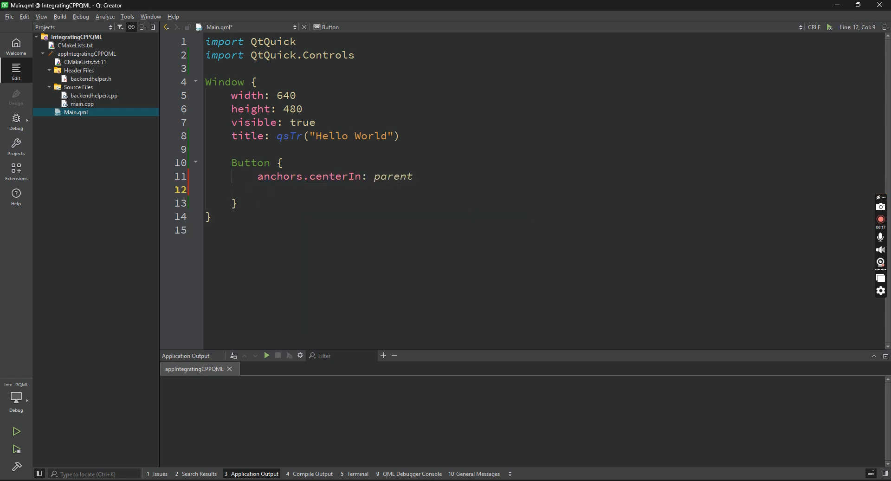
{"action": "type", "text": "text:"}
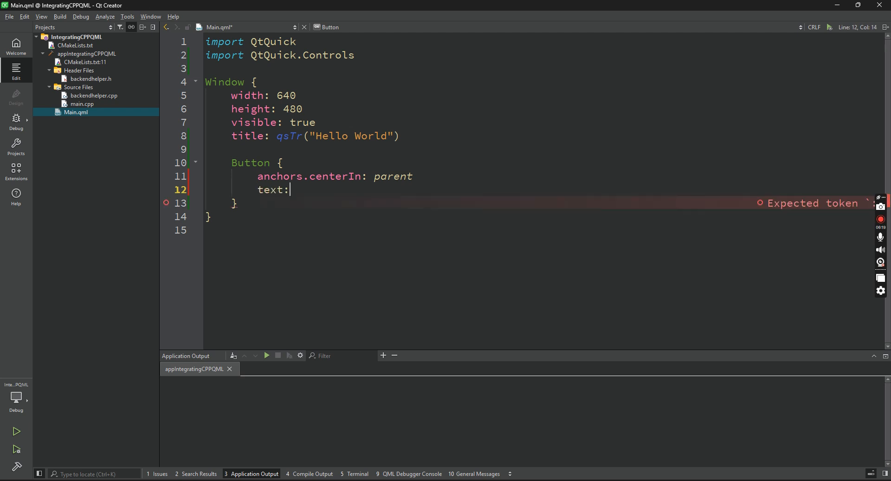
{"action": "type", "text": "\"Click Me\""}
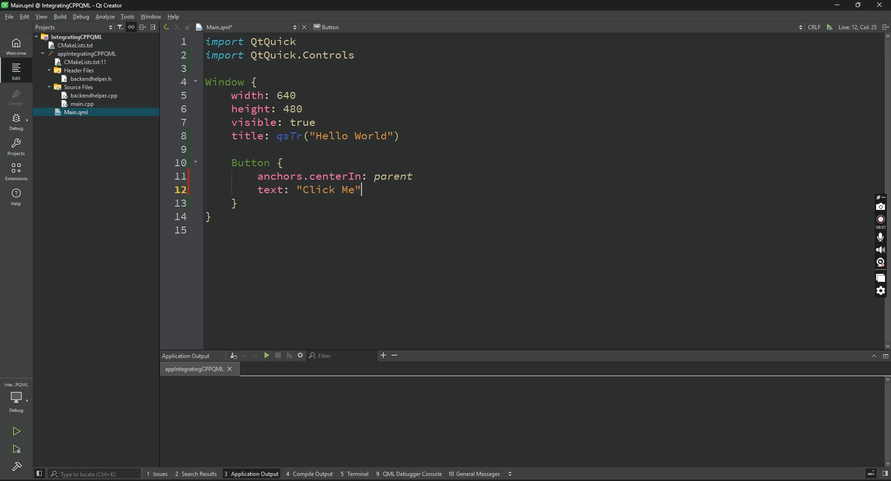
- Make the Button's onClicked handler call cBackendHelper.printText()
{"action": "type", "text": "onClick"}
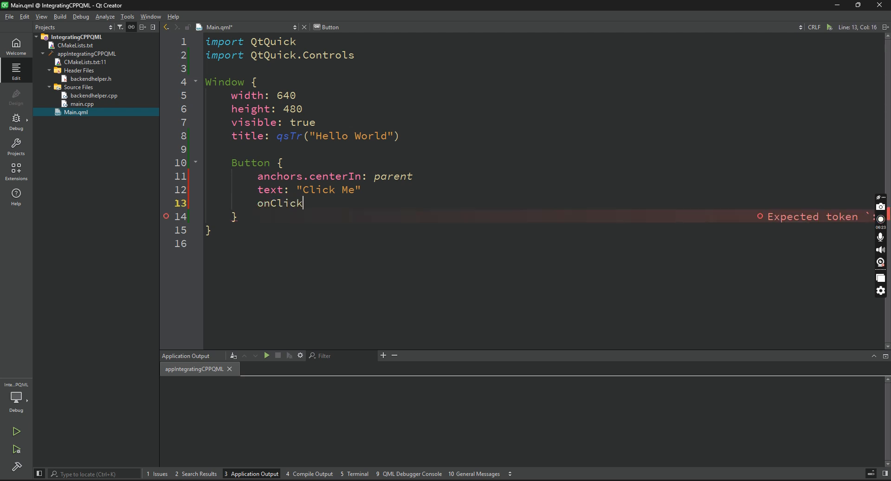
{"action": "type", "text": "ed: cBackendHelper."}
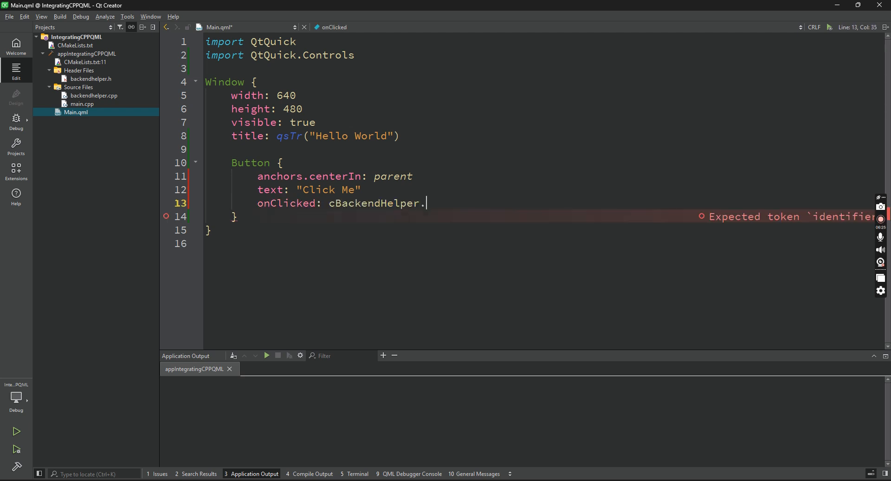
{"action": "type", "text": "printTe"}
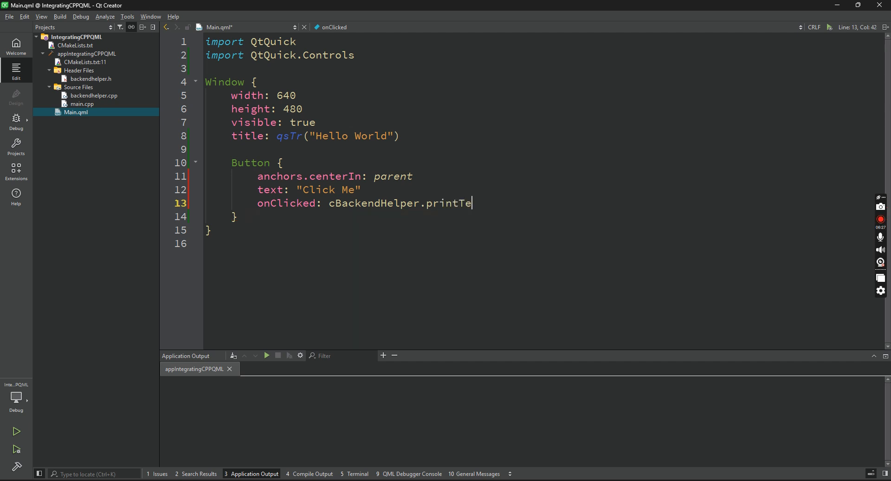
{"action": "type", "text": "xt("}
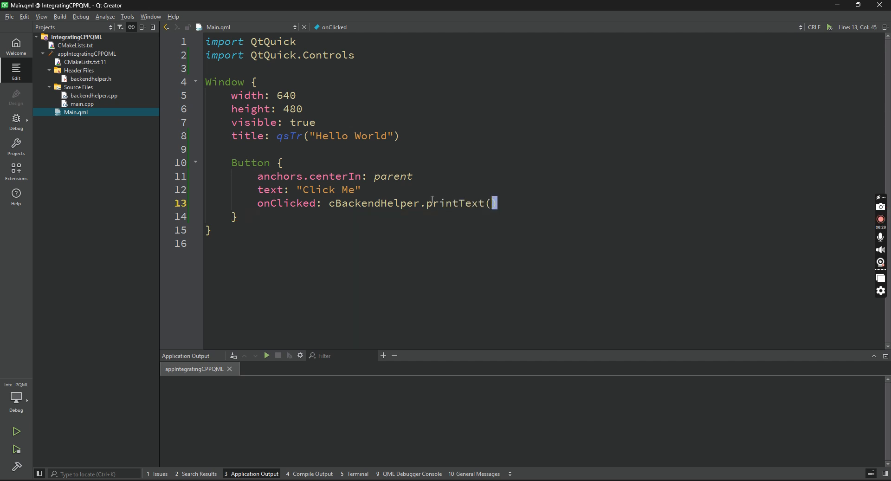
{"action": "type", "text": ")"}
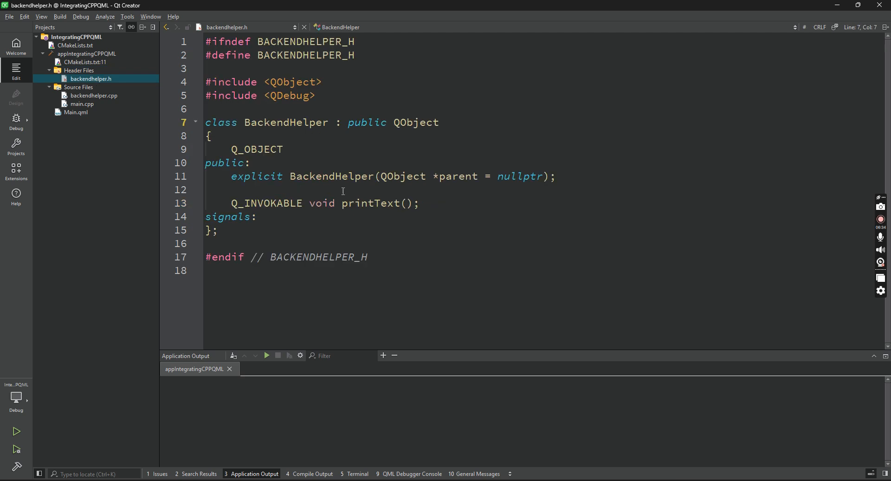
- Highlight the printText declaration in backendhelper.h before building and running the project
{"action": "double_click", "coordinate": [371, 203]}
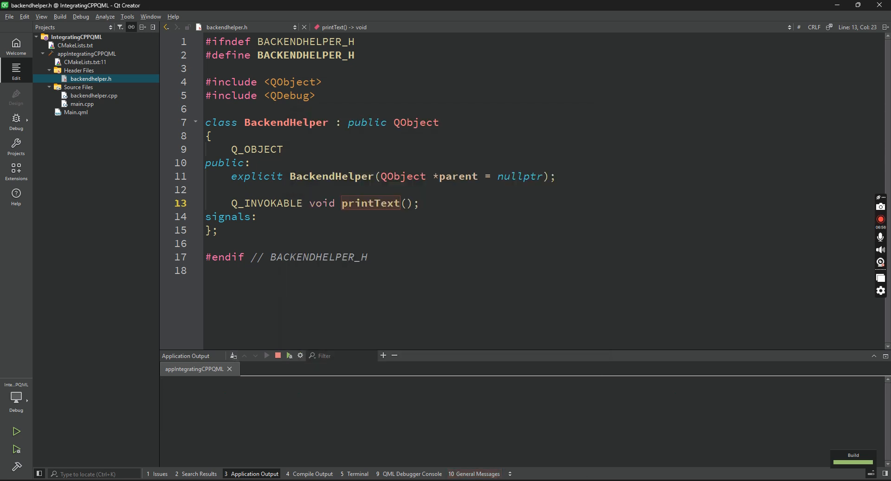
- Press Click Me several times to log "Backend Called", then close the test app window
{"action": "left_click", "coordinate": [445, 240]}
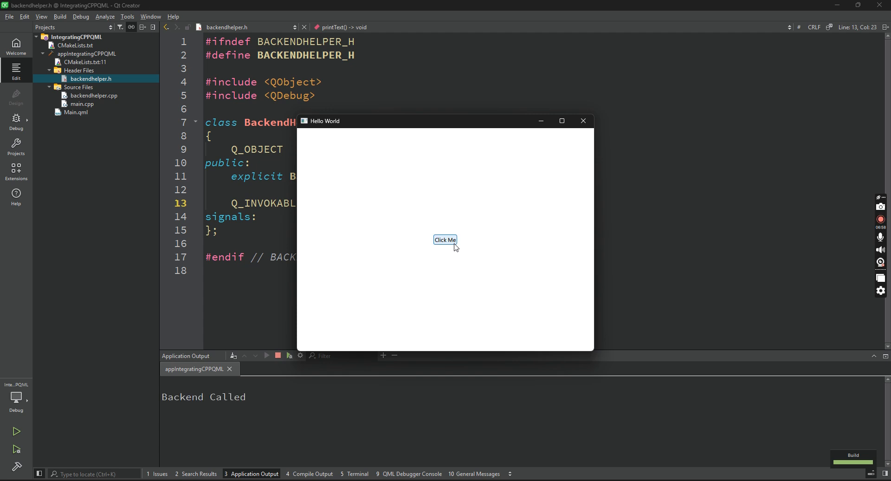
{"action": "left_click", "coordinate": [444, 239]}
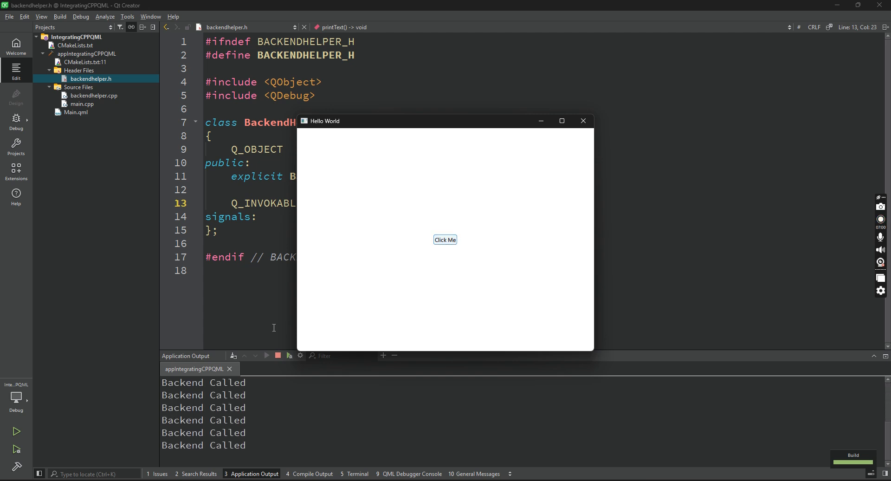
{"action": "left_click", "coordinate": [582, 121]}
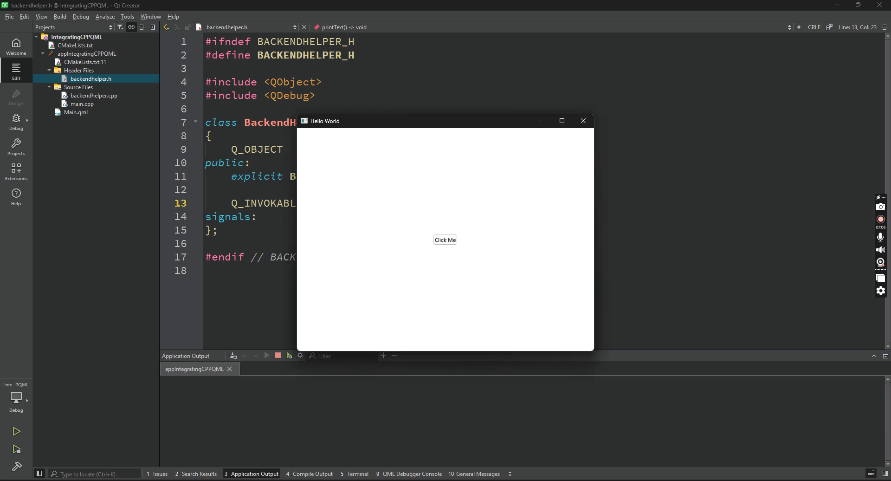
{"action": "left_click", "coordinate": [445, 240]}
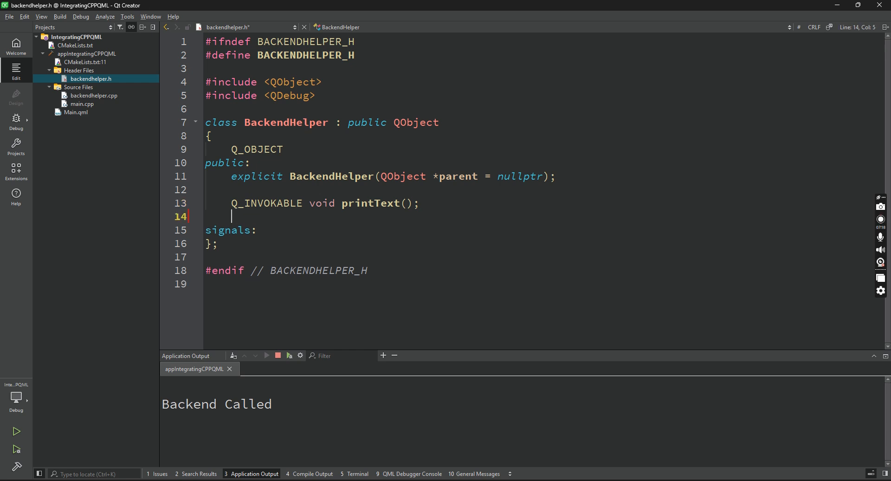
- Declare Q_INVOKABLE QString getDate(); under printText, renaming the first-typed getText
{"action": "type", "text": "Q_I"}
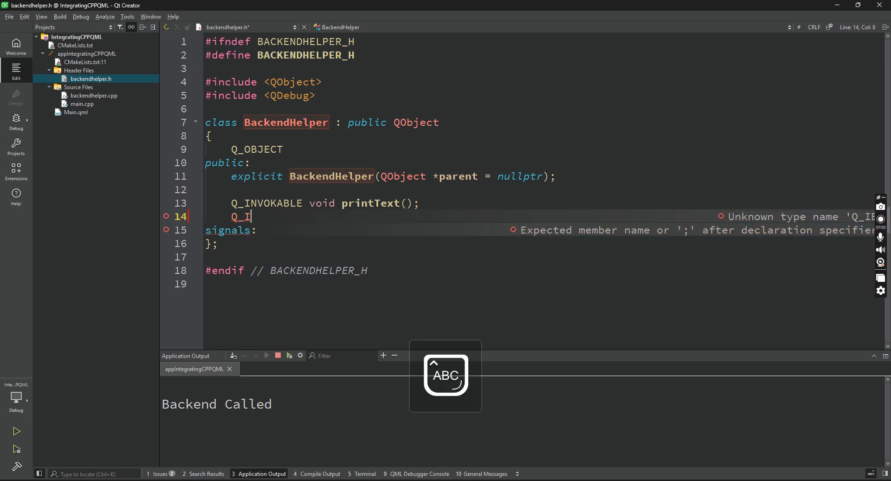
{"action": "type", "text": "NVOKABLE"}
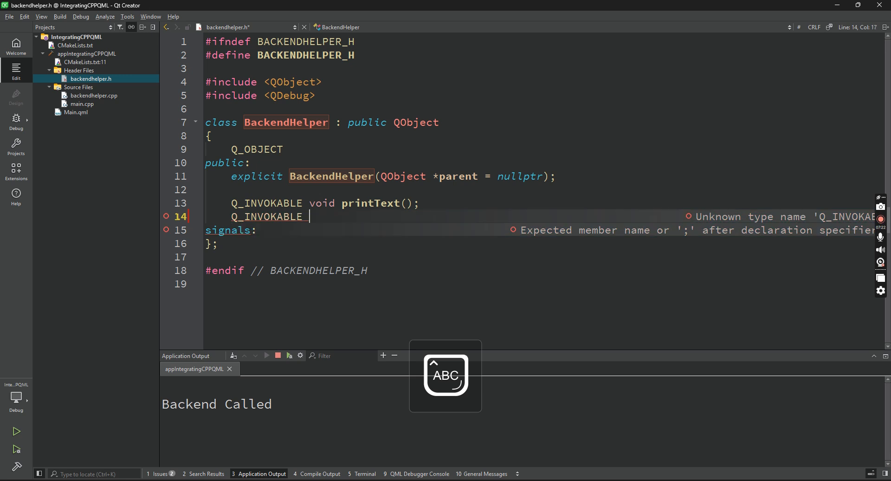
{"action": "type", "text": "QString"}
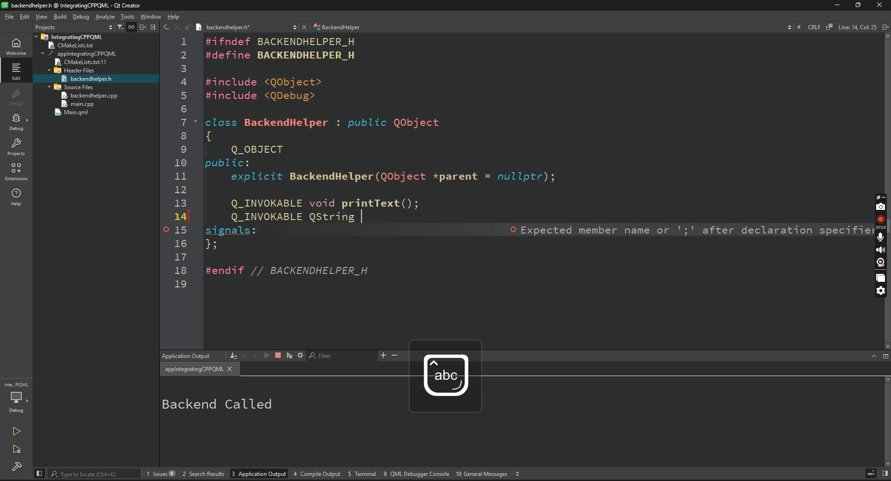
{"action": "type", "text": "get"}
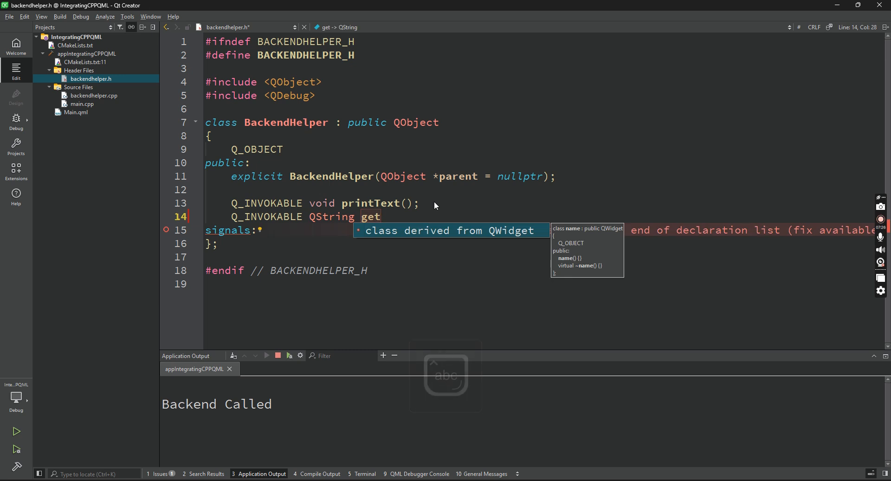
{"action": "type", "text": "Text();"}
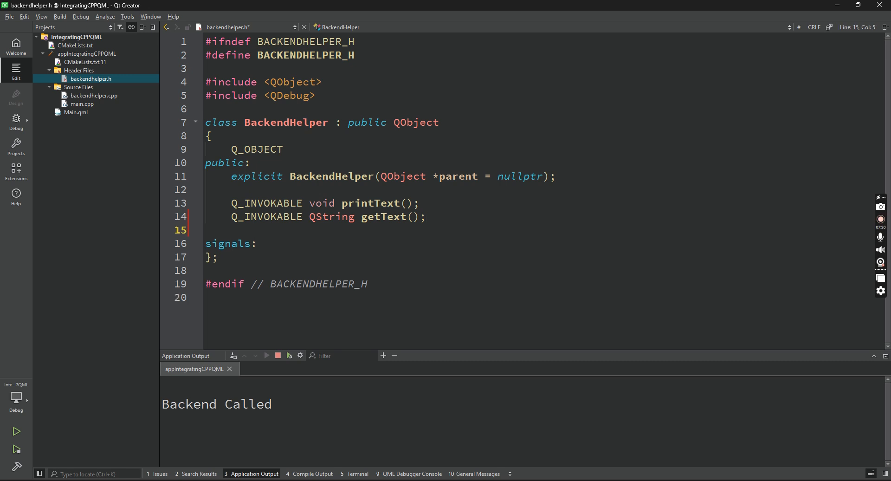
{"action": "double_click", "coordinate": [384, 217]}
{"action": "type", "text": "Dat"}
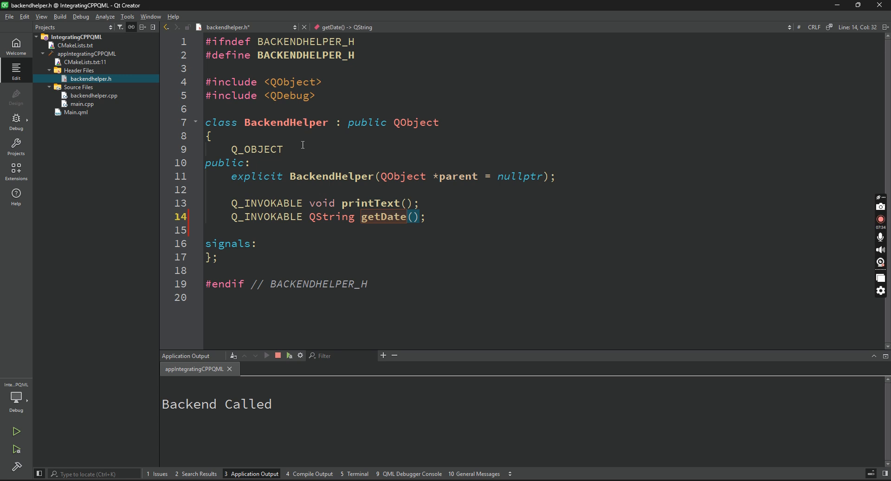
- Add #include <QDateTime> to backendhelper.h
{"action": "type", "text": "#In"}
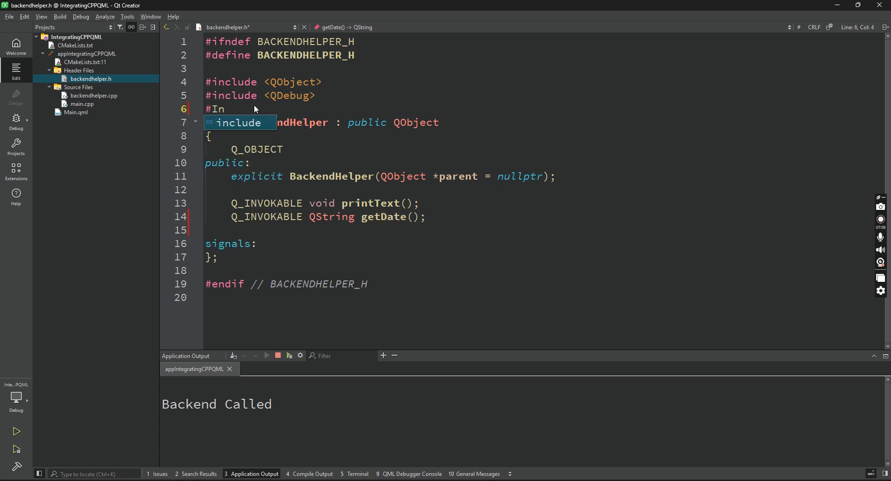
{"action": "type", "text": "clude <Q"}
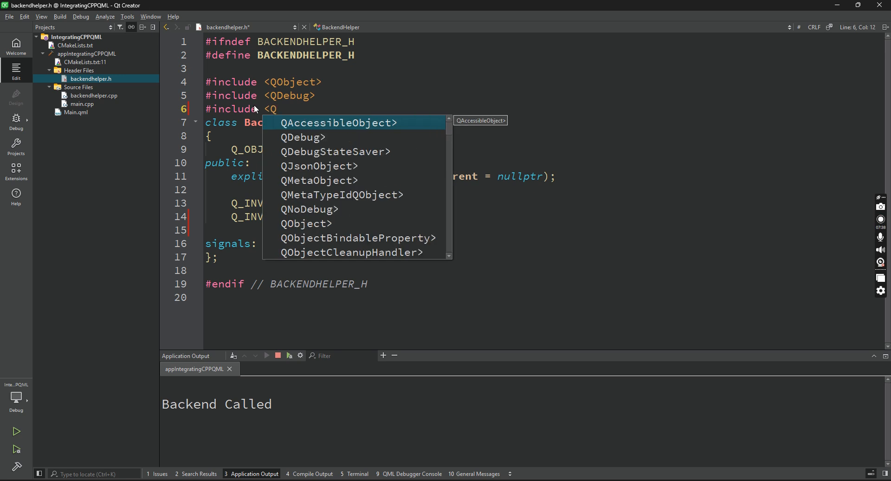
{"action": "type", "text": "Date"}
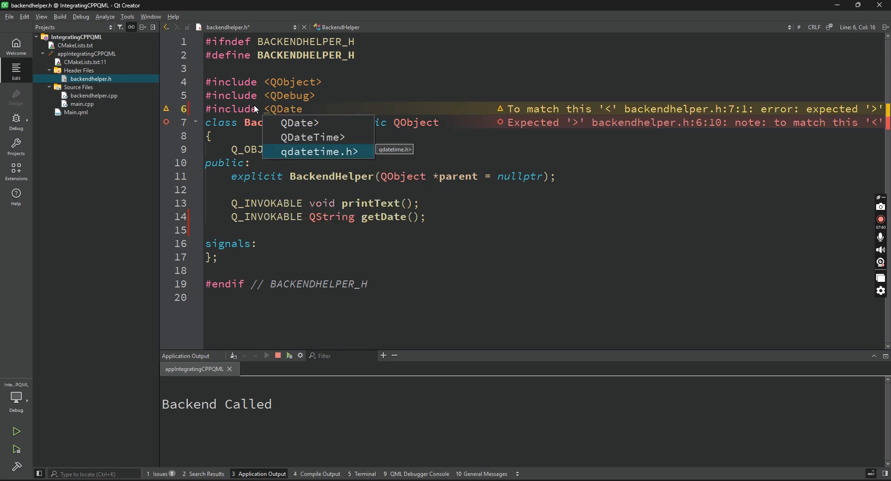
{"action": "left_click", "coordinate": [312, 137]}
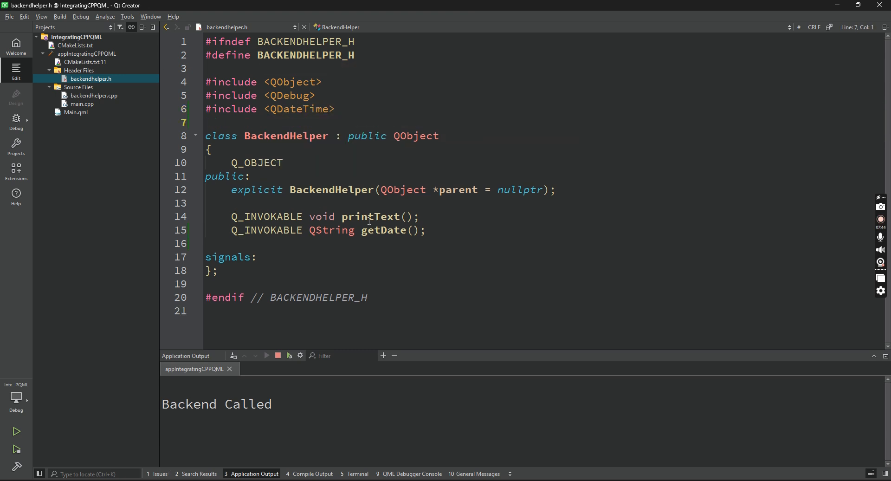
- Generate the getDate definition in backendhelper.cpp via Refactor and start a return QDateTime:: statement
{"action": "right_click", "coordinate": [368, 230]}
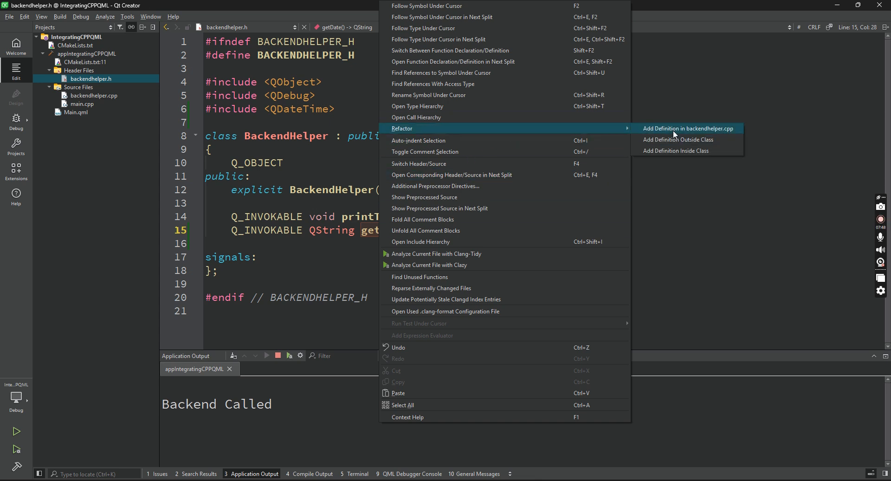
{"action": "left_click", "coordinate": [688, 129]}
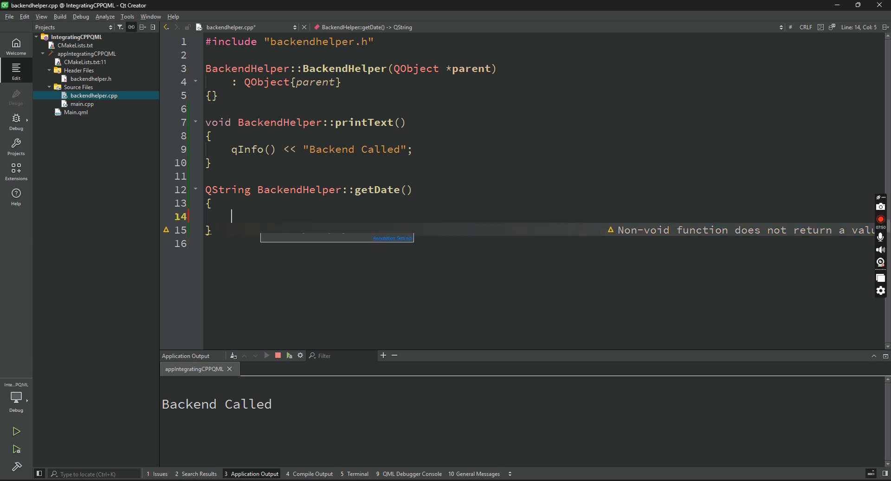
{"action": "type", "text": "return"}
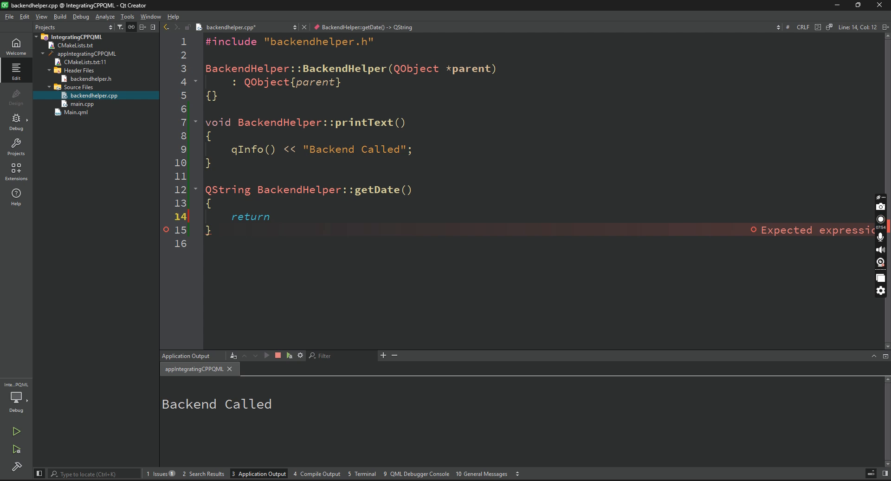
{"action": "type", "text": "QDateTi"}
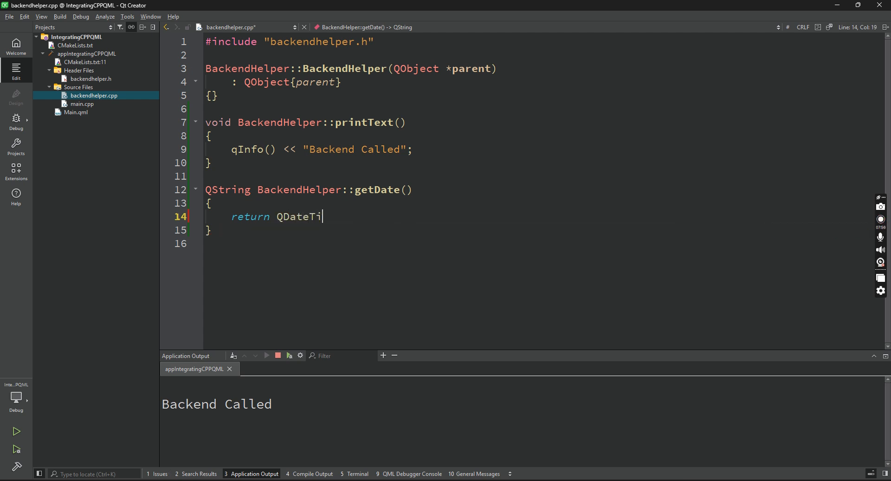
{"action": "type", "text": "me::"}
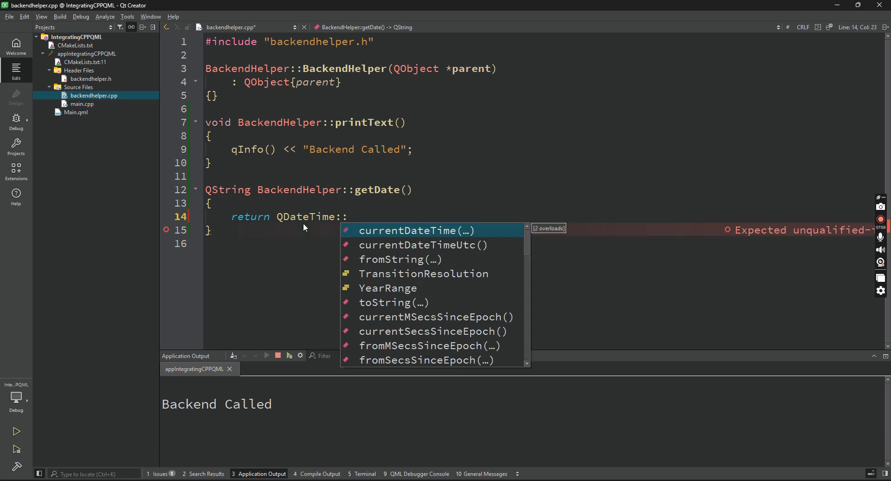
{"action": "left_click", "coordinate": [416, 231]}
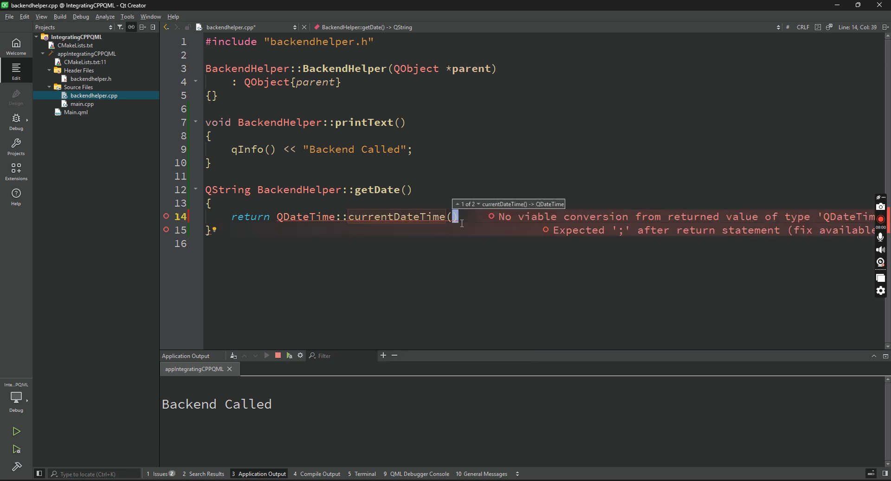
{"action": "type", "text": ";"}
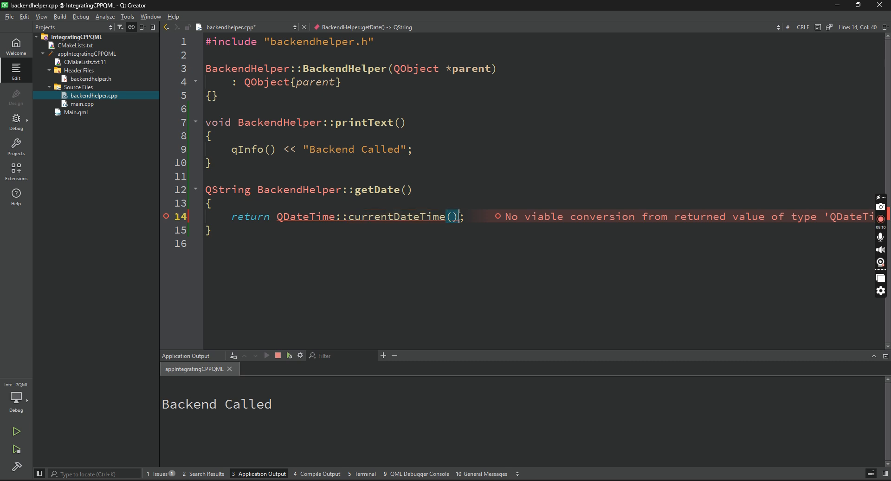
- Rewrite the return as QDateTime::toString(QDateTime::currentDateTime());
{"action": "key", "text": "Backspace"}
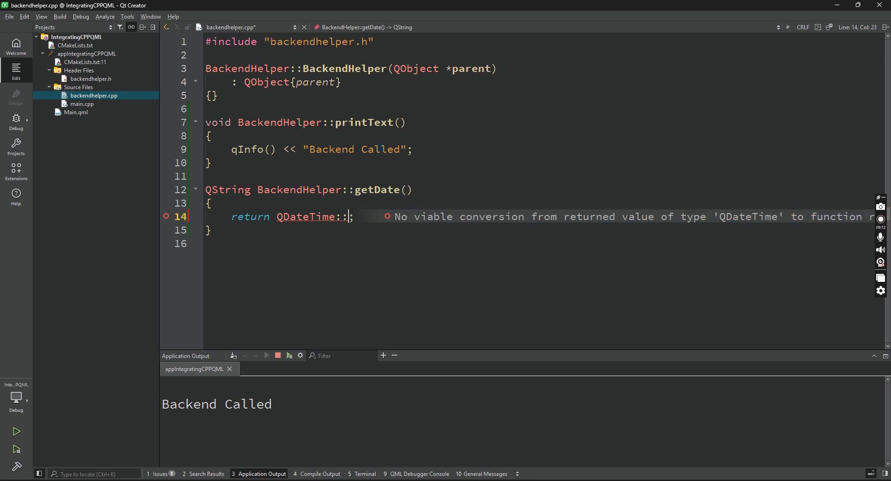
{"action": "type", "text": "cu"}
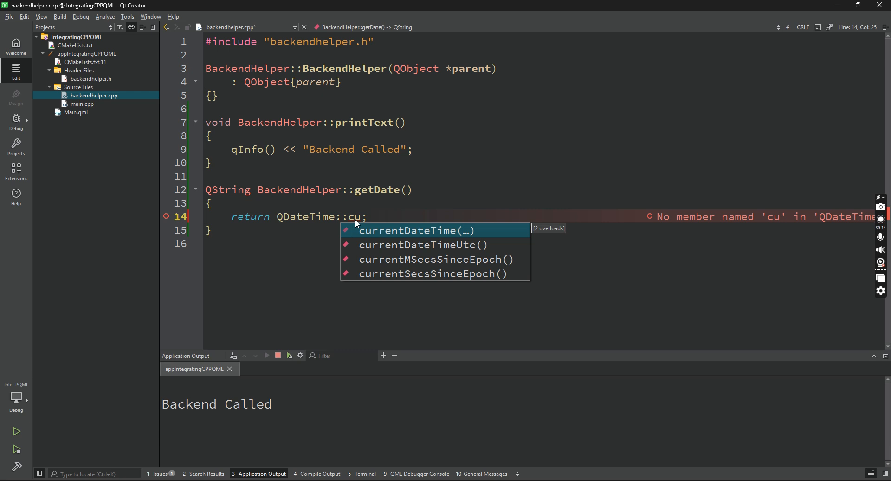
{"action": "mouse_move", "coordinate": [408, 244]}
{"action": "type", "text": "toString("}
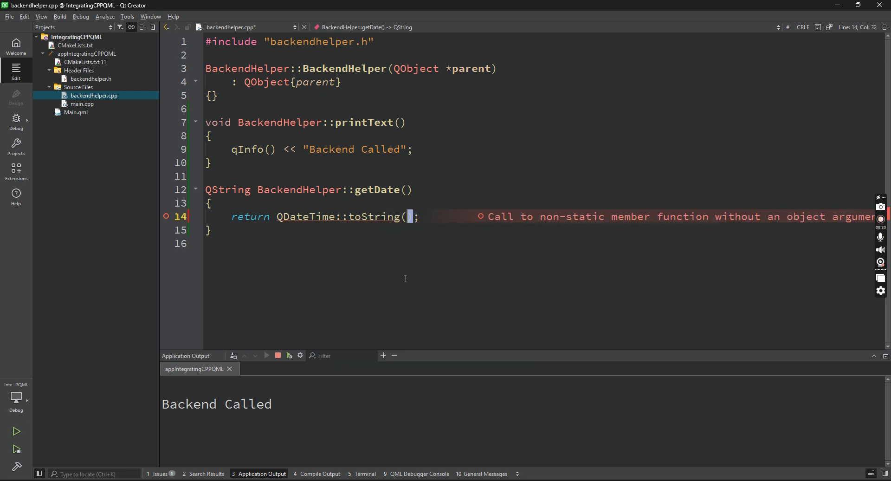
{"action": "type", "text": "QDateTim"}
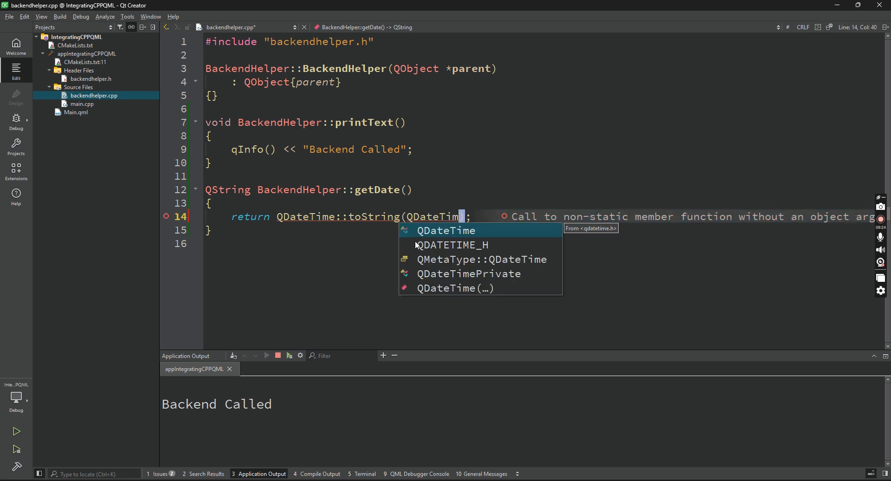
{"action": "type", "text": "e::currentDateTime("}
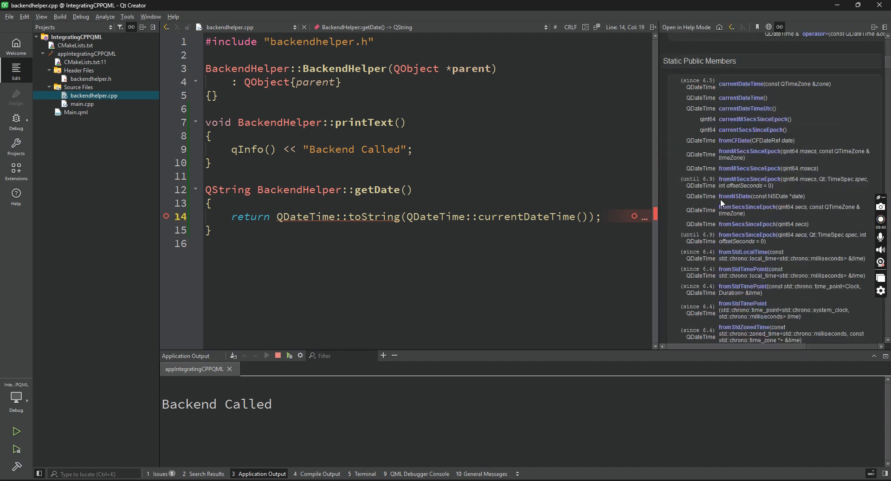
- Scroll the QDateTime documentation down to its toString overloads
{"action": "scroll", "scroll_direction": "down", "scroll_amount": 3}
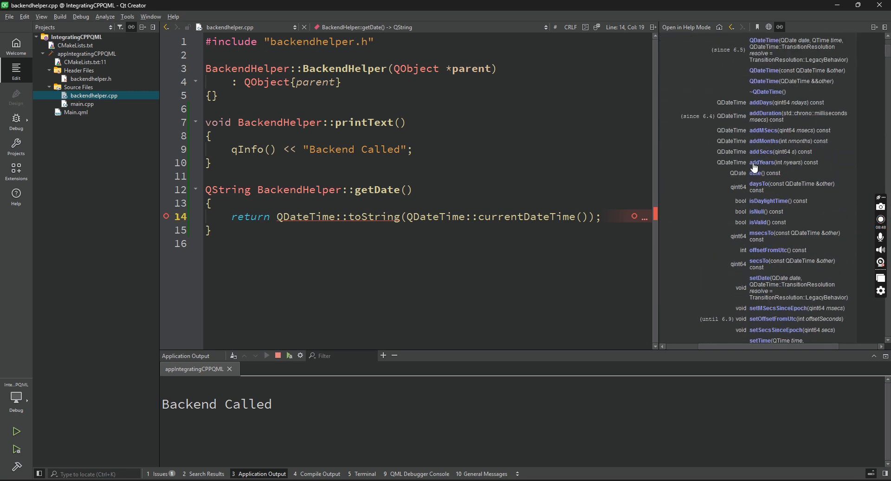
{"action": "scroll", "scroll_direction": "down", "scroll_amount": 3}
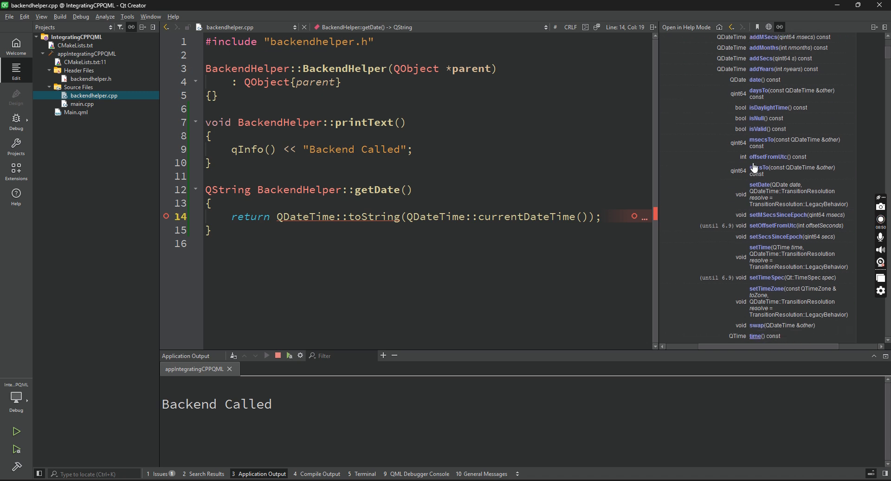
{"action": "scroll", "scroll_direction": "down", "scroll_amount": 3}
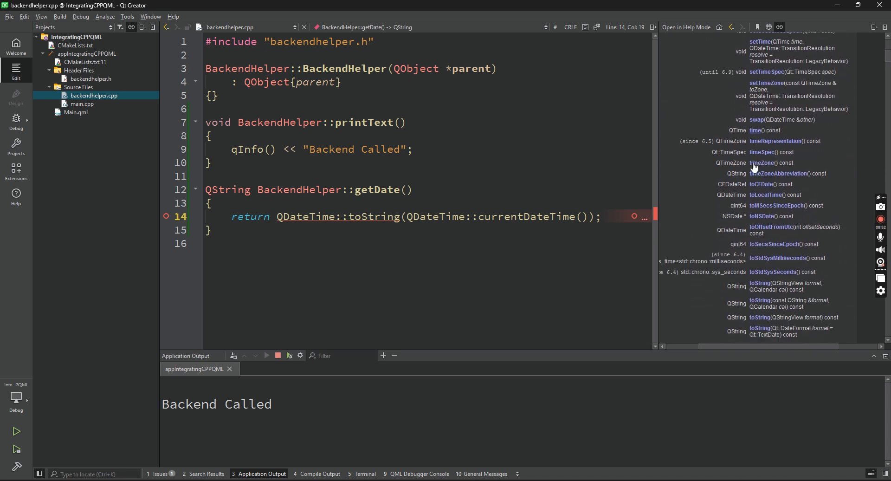
{"action": "scroll", "scroll_direction": "down", "scroll_amount": 3}
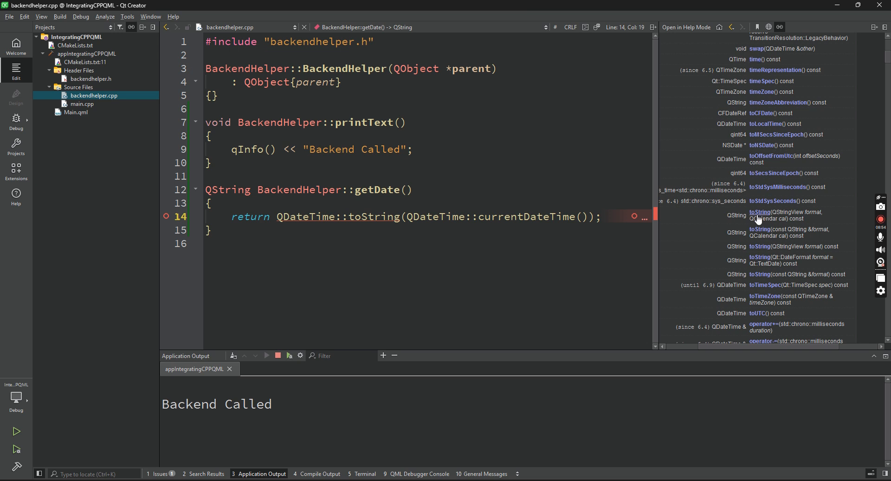
{"action": "mouse_move", "coordinate": [740, 242]}
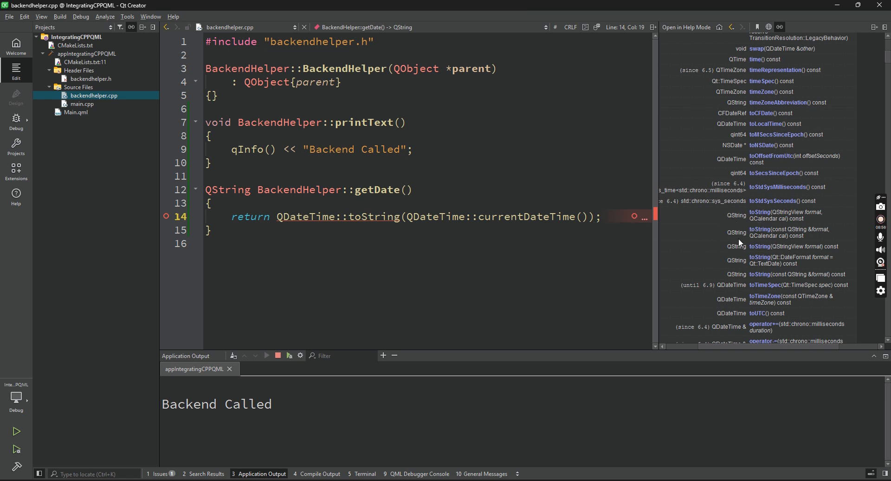
{"action": "mouse_move", "coordinate": [715, 251]}
{"action": "type", "text": "."}
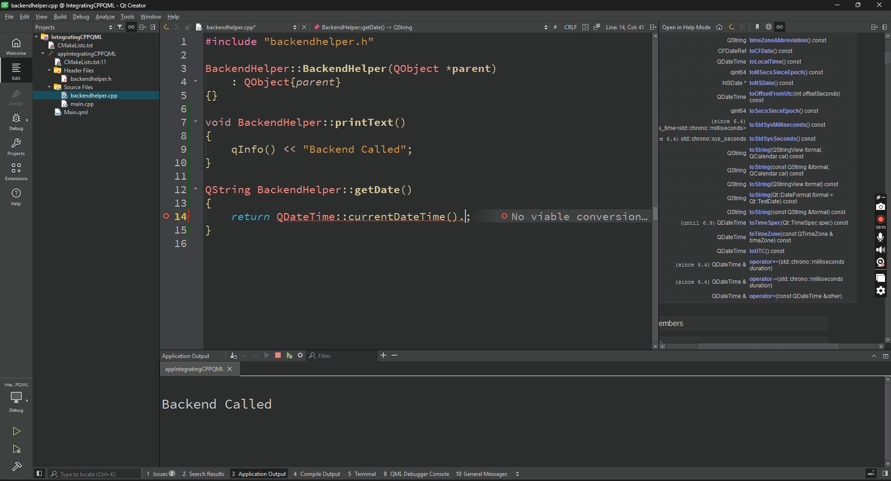
- Make getDate return QDateTime::currentDateTime().toString(); then switch to Main.qml
{"action": "type", "text": "toString("}
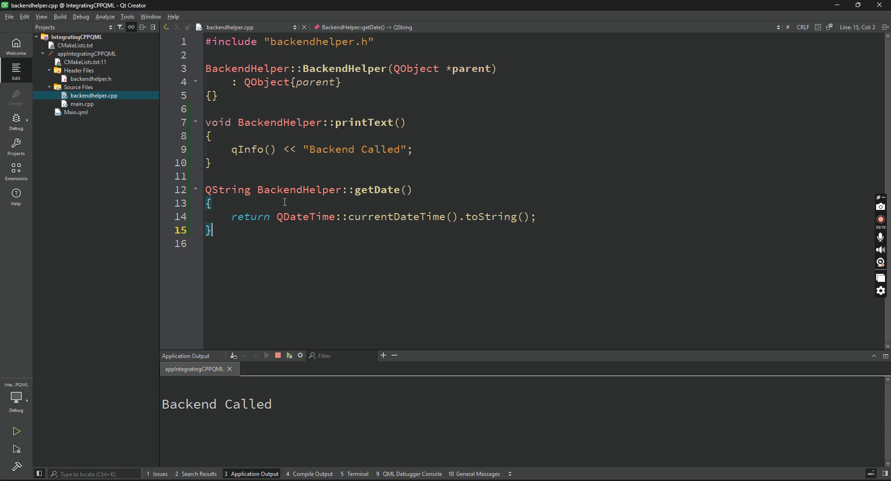
{"action": "double_click", "coordinate": [305, 216]}
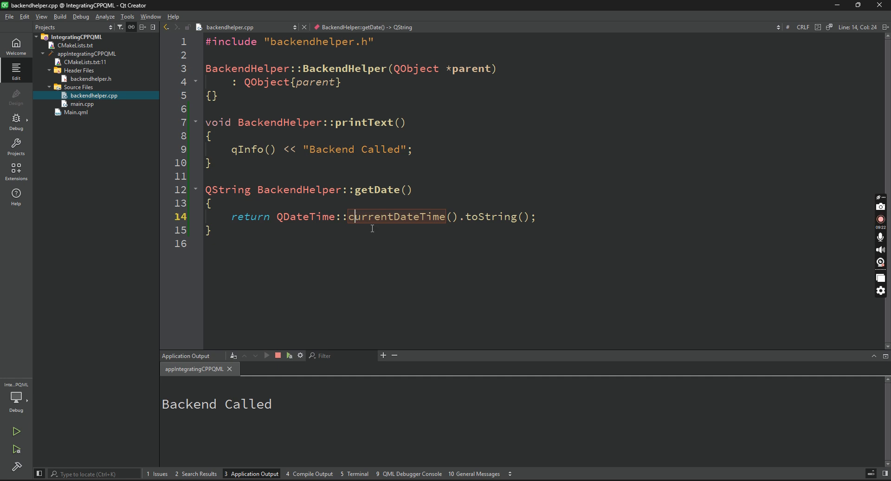
{"action": "mouse_move", "coordinate": [453, 263]}
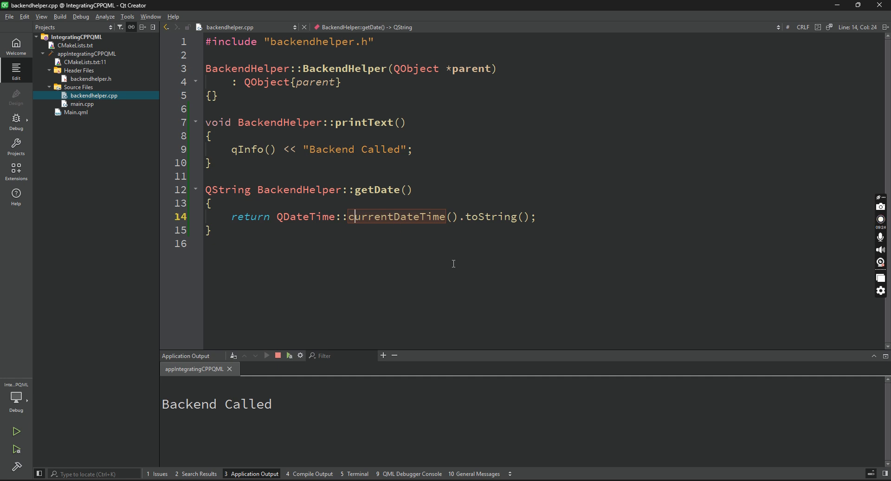
{"action": "left_click", "coordinate": [469, 216]}
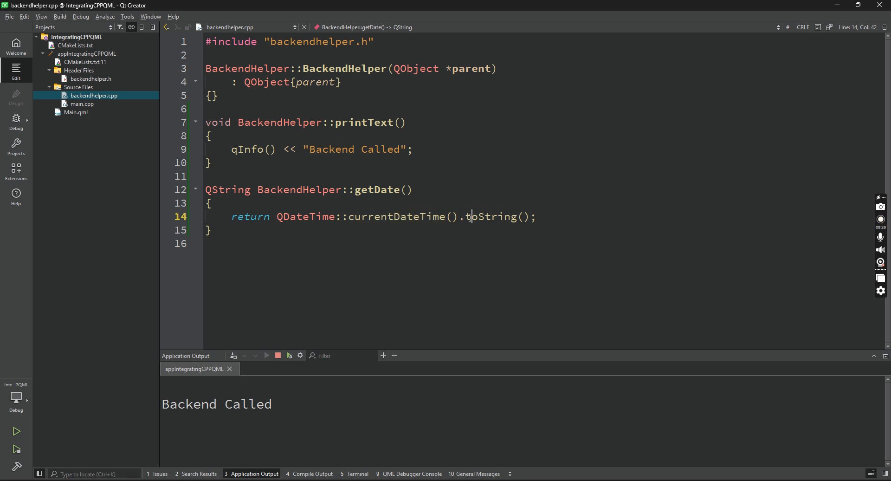
{"action": "left_click", "coordinate": [75, 113]}
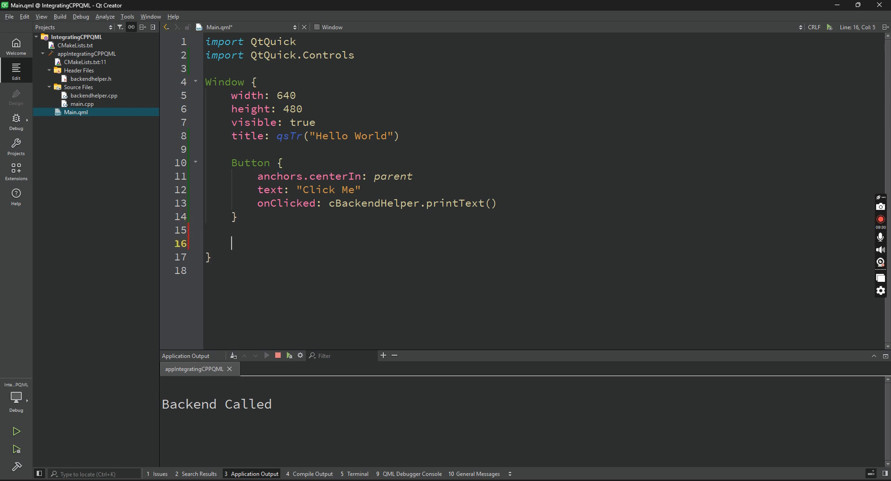
- Write a Text item with font.pointSize 15, anchors.centerIn parent and text bound to cBackendHelper
{"action": "type", "text": "Text {"}
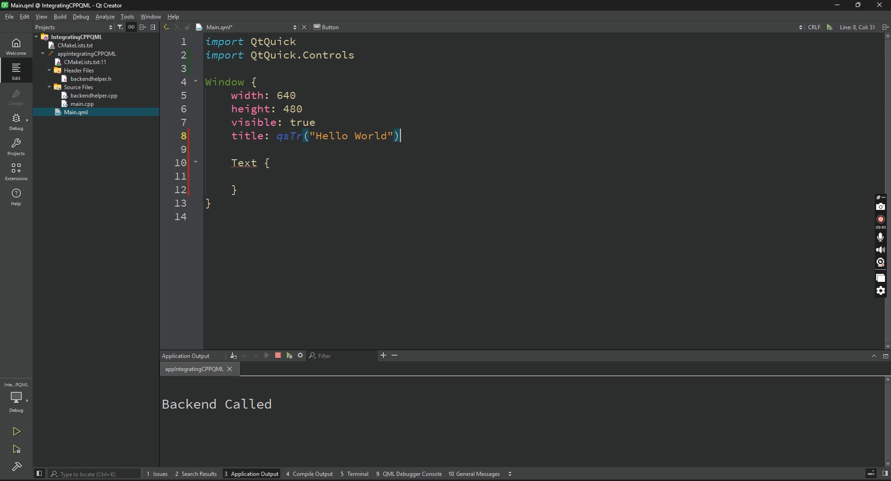
{"action": "type", "text": "font.pointSize: 15"}
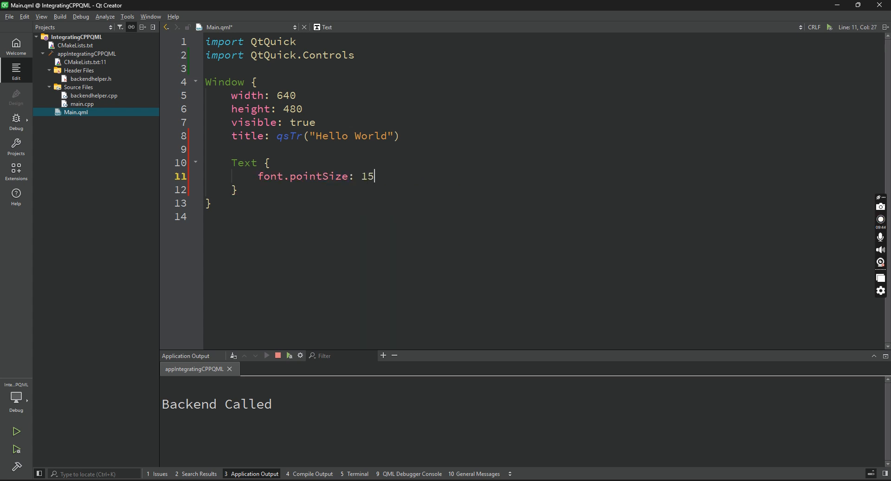
{"action": "type", "text": "anchors.centerIn:"}
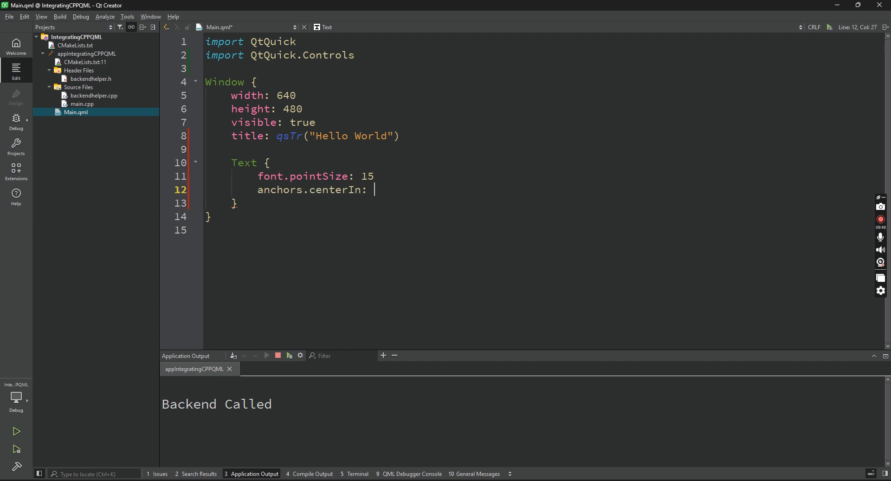
{"action": "type", "text": "parent"}
{"action": "type", "text": "text: c"}
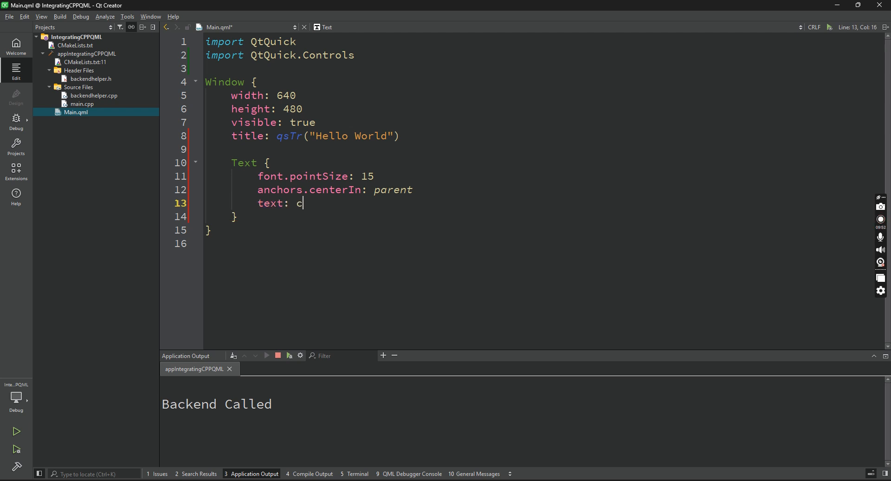
{"action": "type", "text": "BackendHe"}
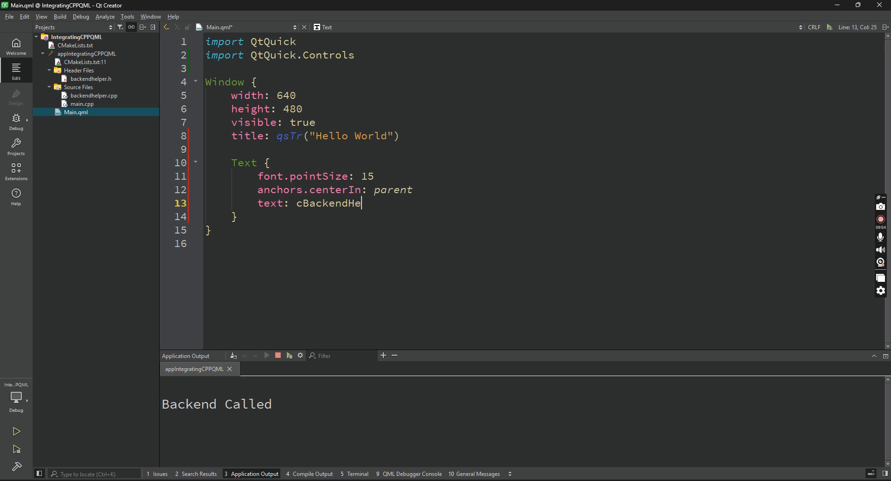
{"action": "type", "text": "lper"}
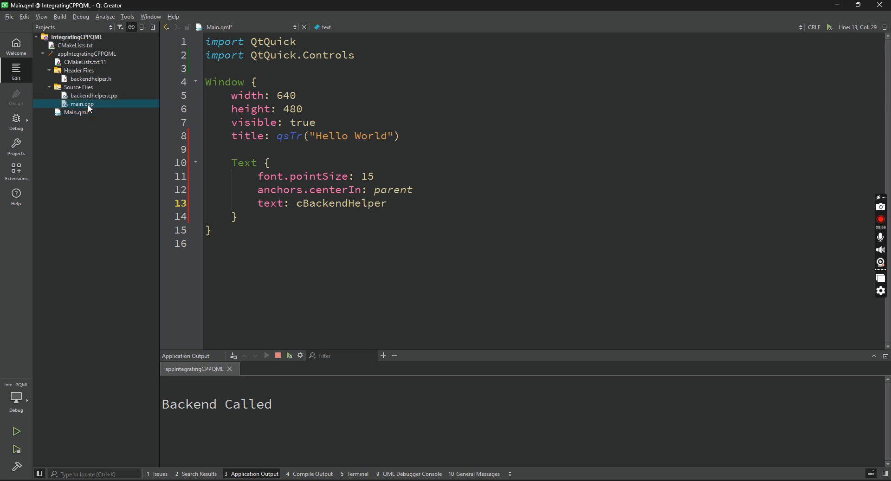
- Confirm the cBackendHelper property name in main.cpp and append a .get call to the Text binding
{"action": "left_click", "coordinate": [82, 104]}
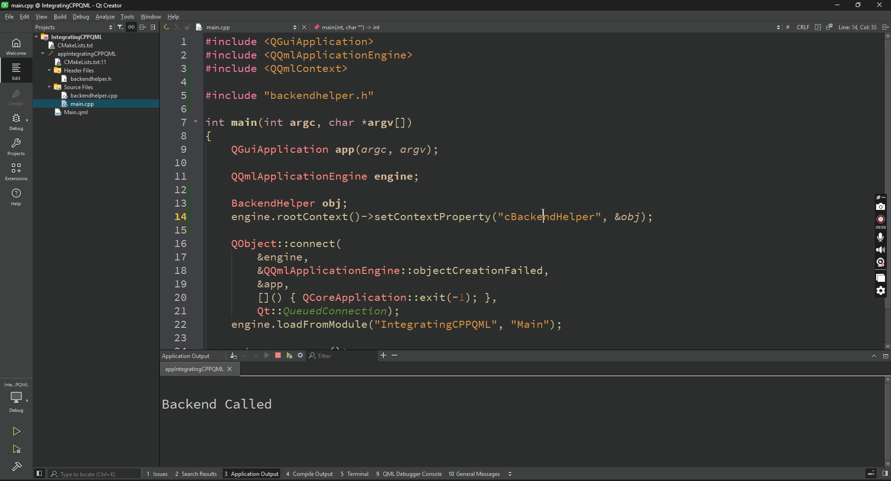
{"action": "double_click", "coordinate": [548, 216]}
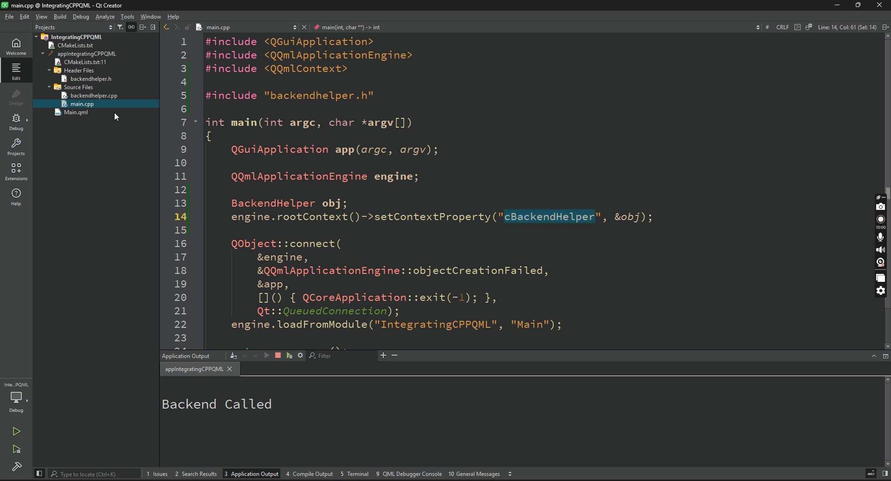
{"action": "left_click", "coordinate": [75, 112]}
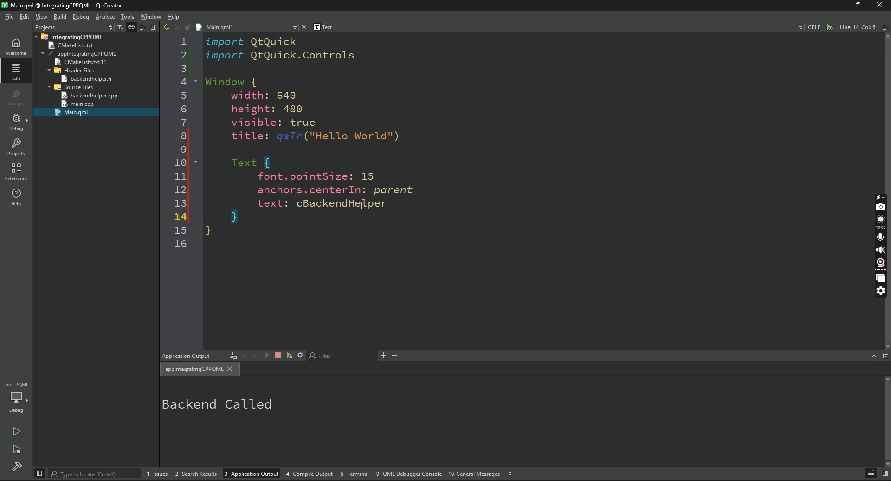
{"action": "type", "text": ".getText("}
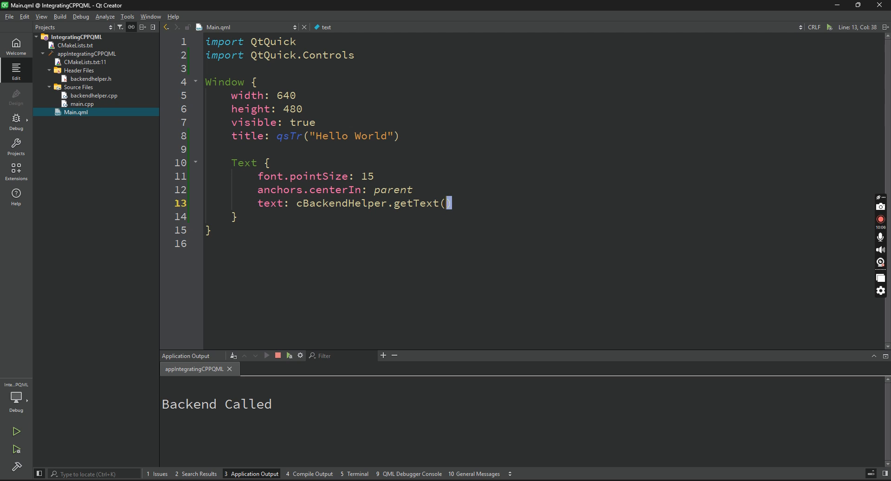
- Check the getDate declaration in backendhelper.h and return to correct the method call in Main.qml
{"action": "left_click", "coordinate": [90, 78]}
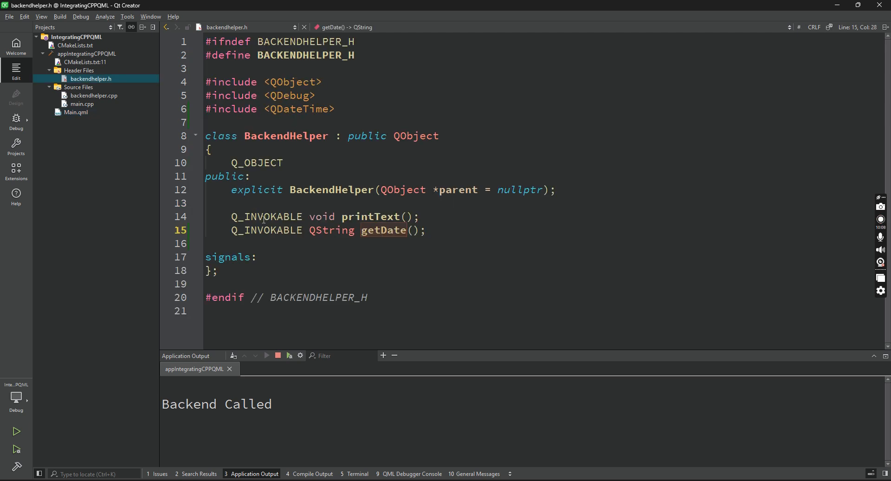
{"action": "double_click", "coordinate": [383, 229]}
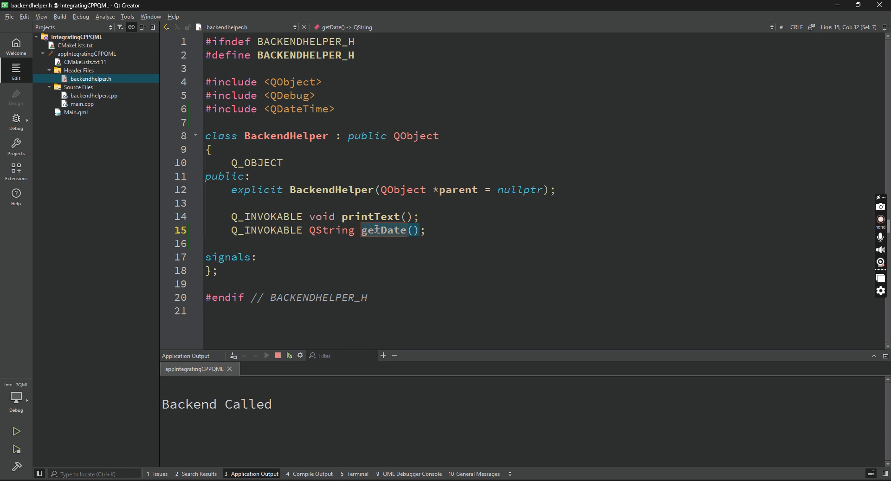
{"action": "left_click", "coordinate": [76, 112]}
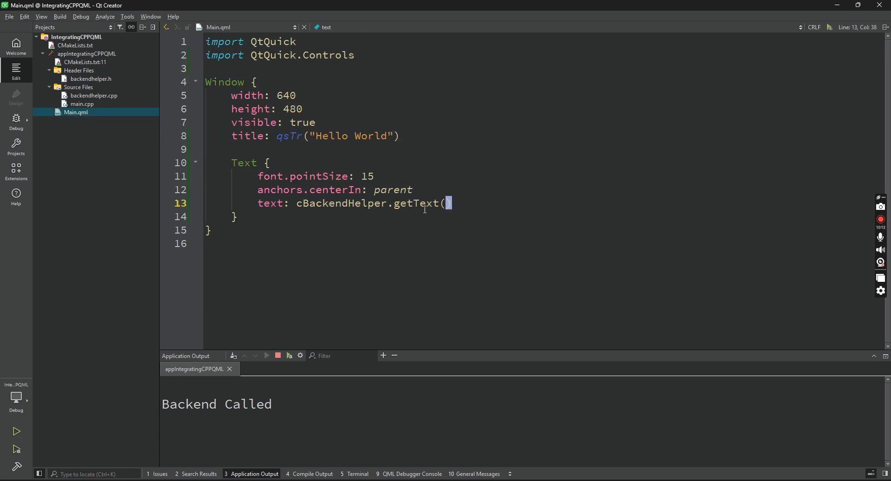
{"action": "left_click", "coordinate": [277, 355]}
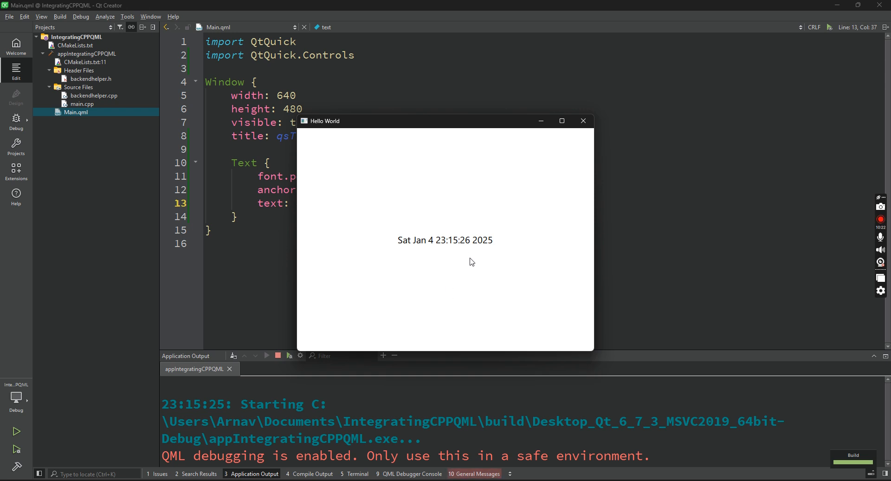
{"action": "mouse_move", "coordinate": [305, 254]}
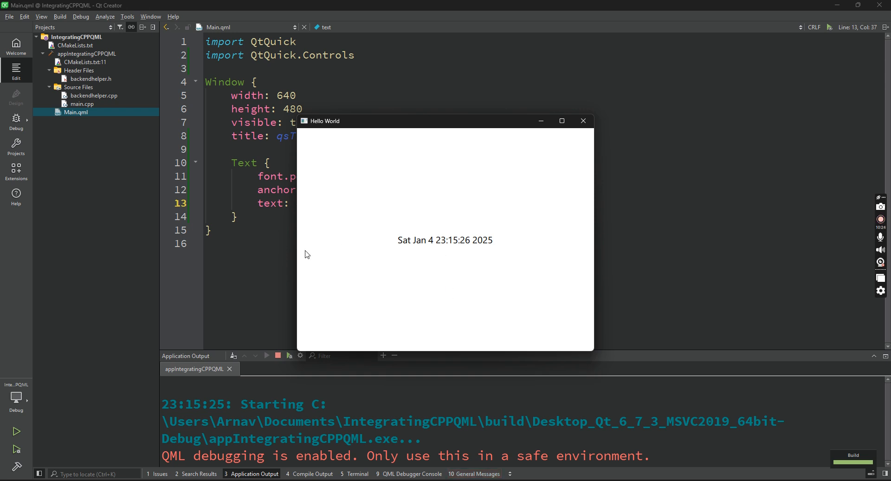
{"action": "mouse_move", "coordinate": [188, 229]}
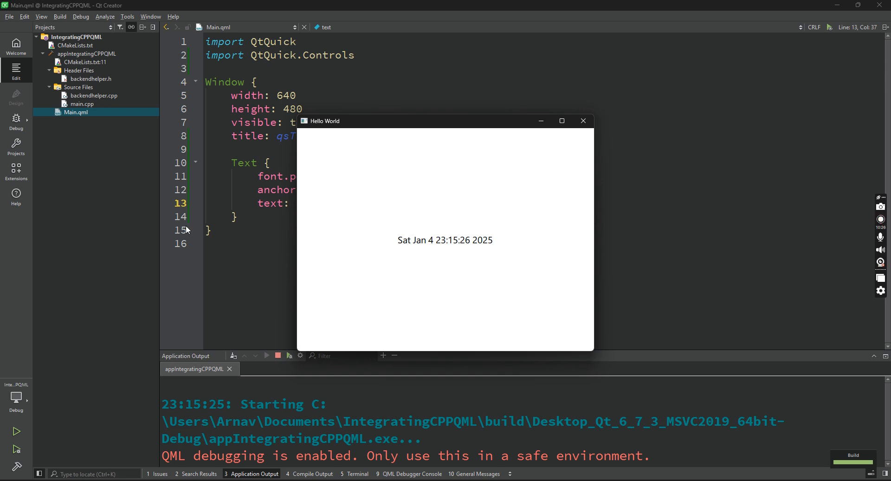
{"action": "mouse_move", "coordinate": [167, 234]}
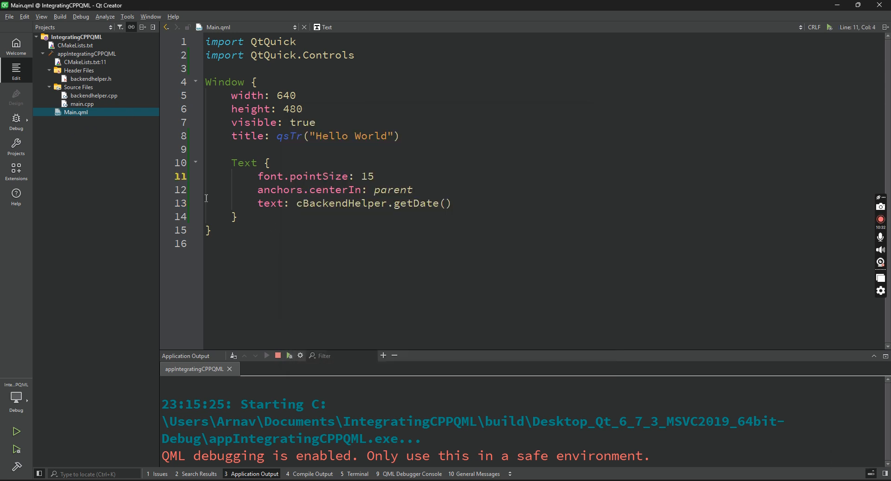
{"action": "mouse_move", "coordinate": [676, 223]}
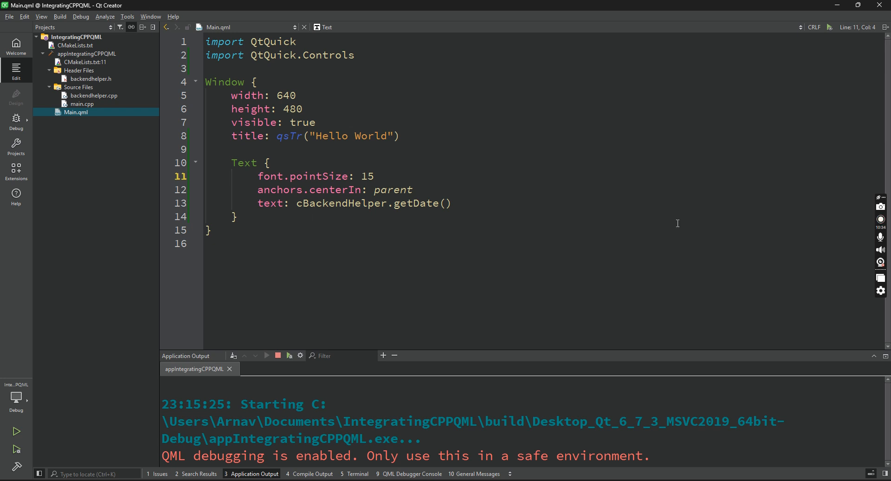
{"action": "mouse_move", "coordinate": [781, 205]}
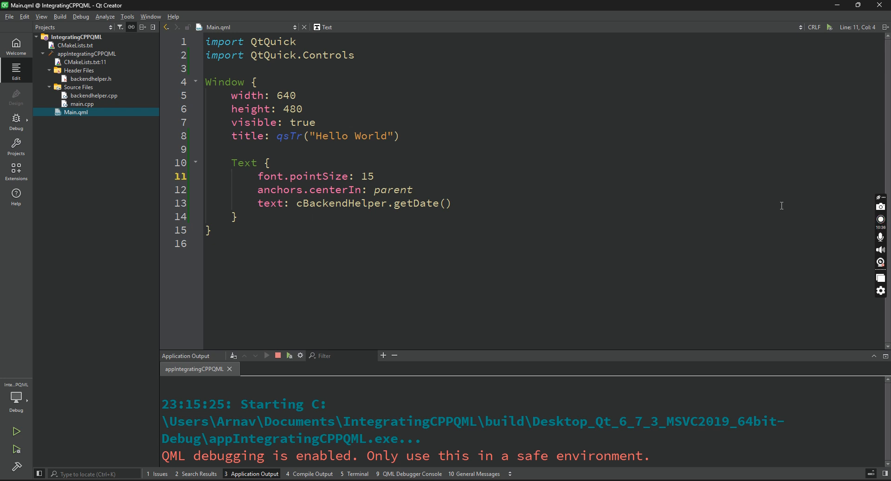